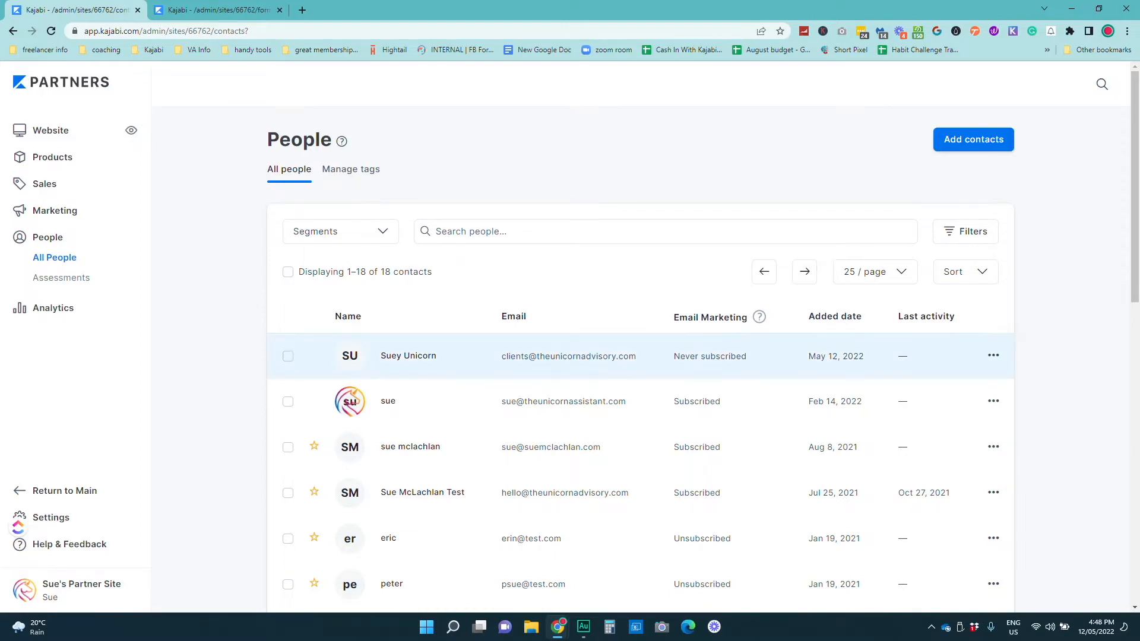
mouse_move(754, 362)
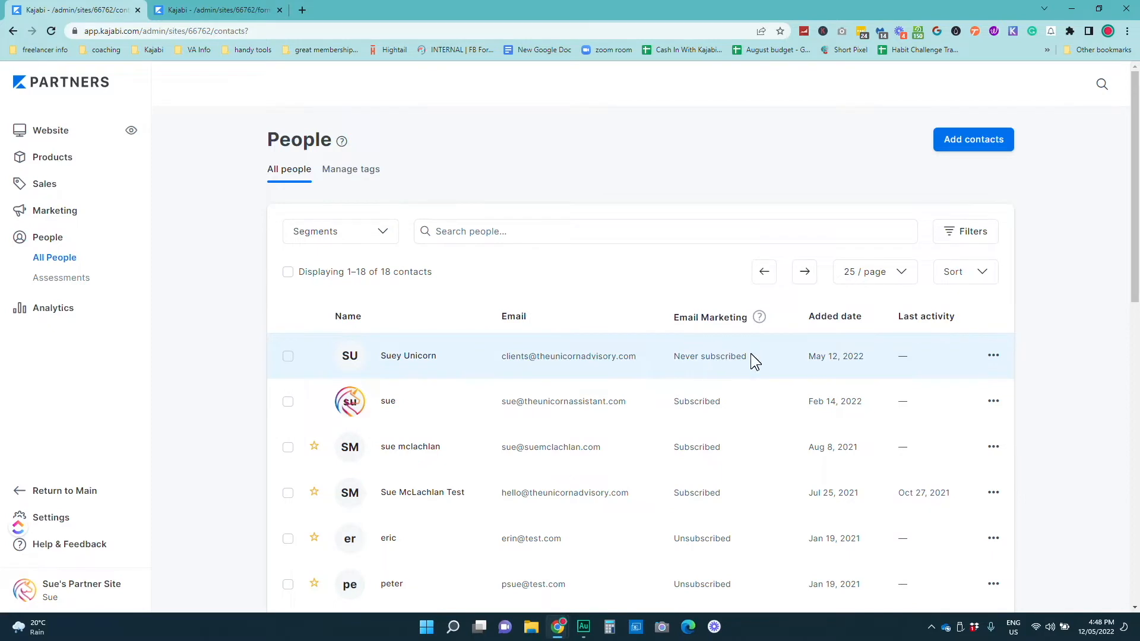
Start adding a contact manually, tick then untick marketing emails, and dismiss the form.
scroll(down, 3)
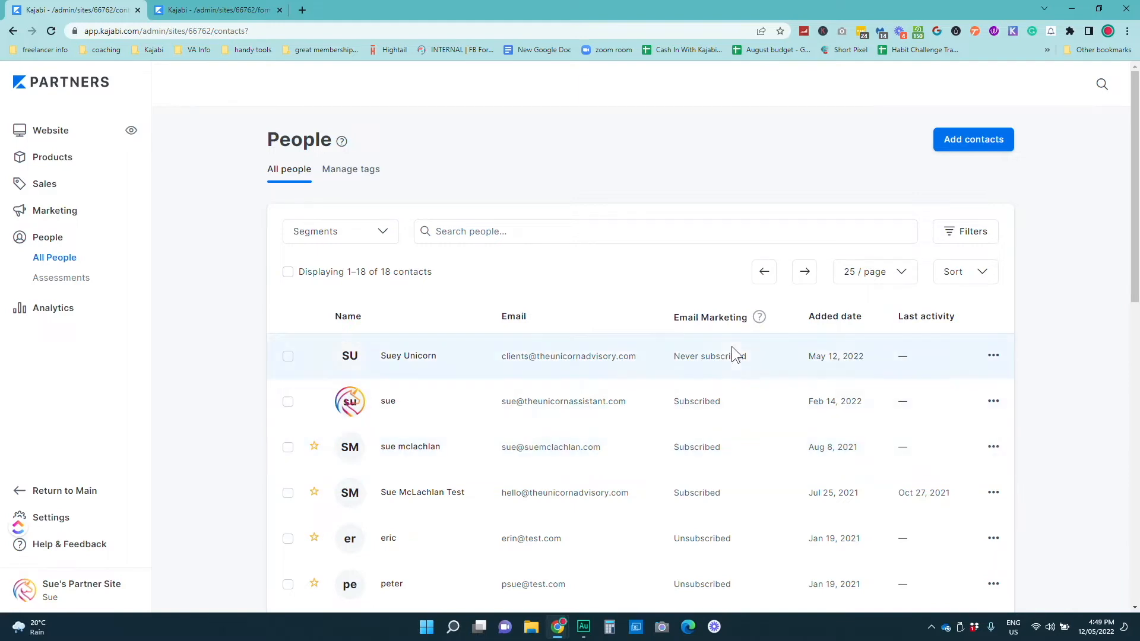
mouse_move(735, 356)
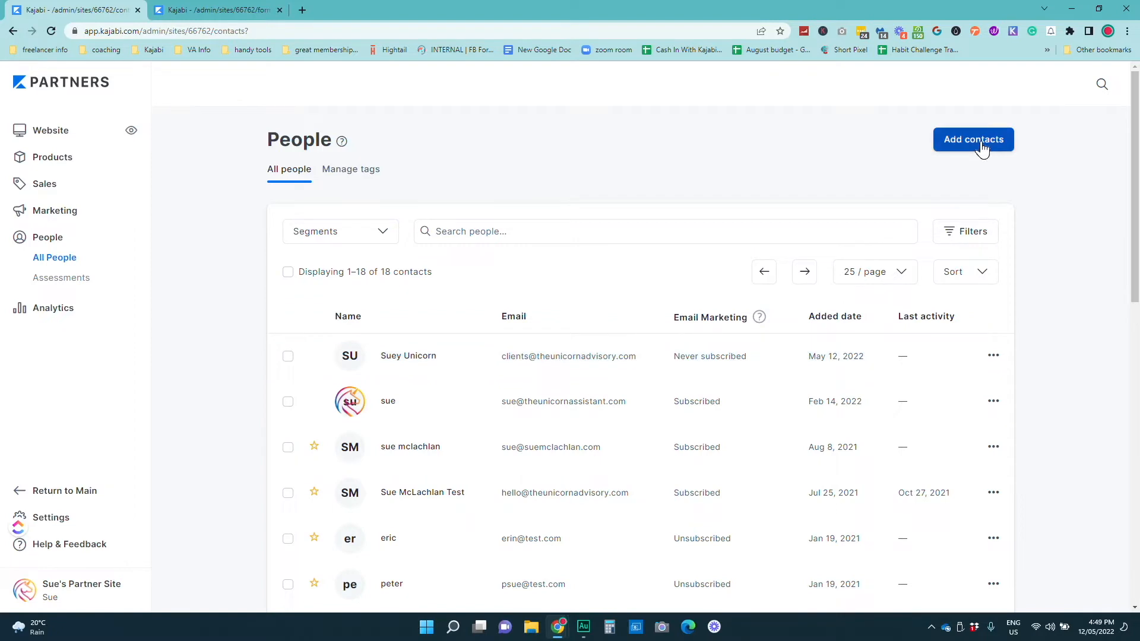
click(972, 139)
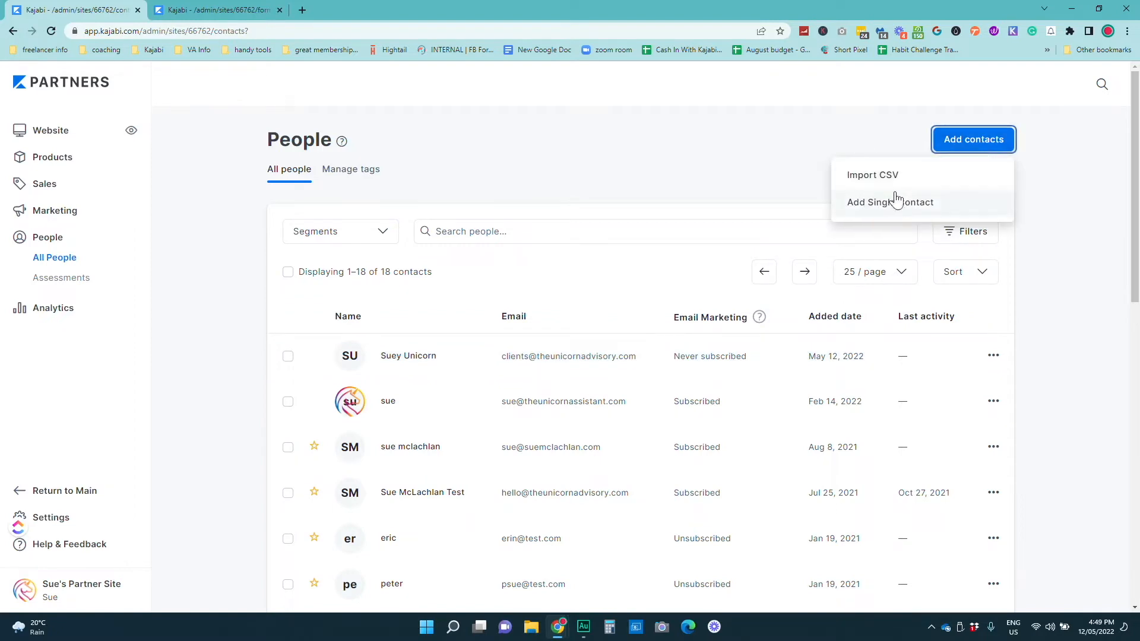
click(890, 201)
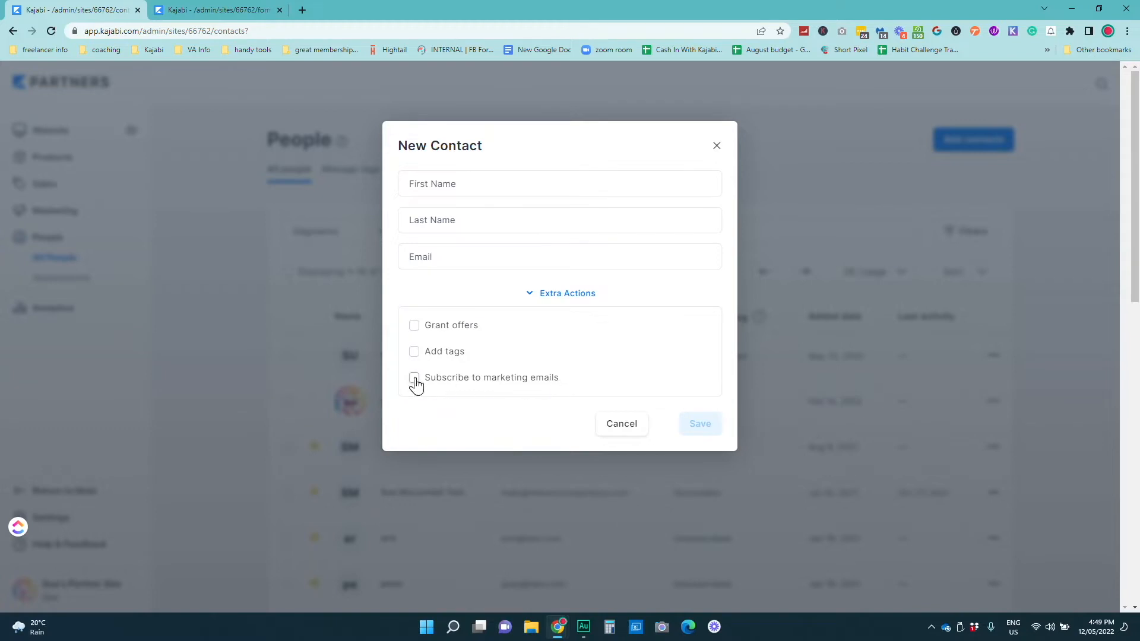
click(414, 378)
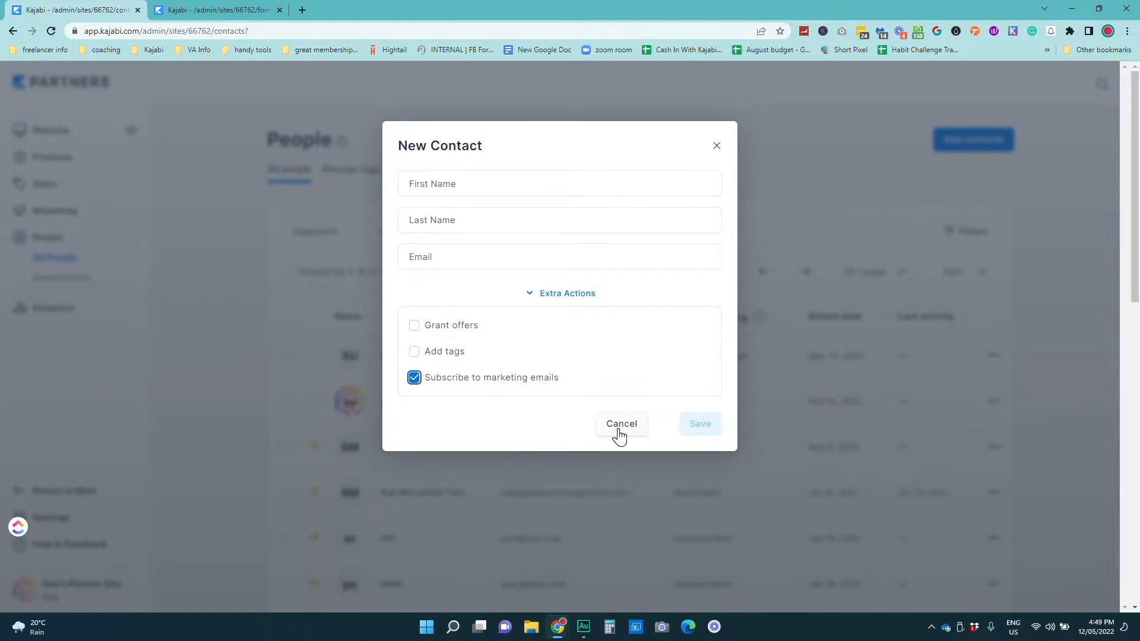
click(414, 377)
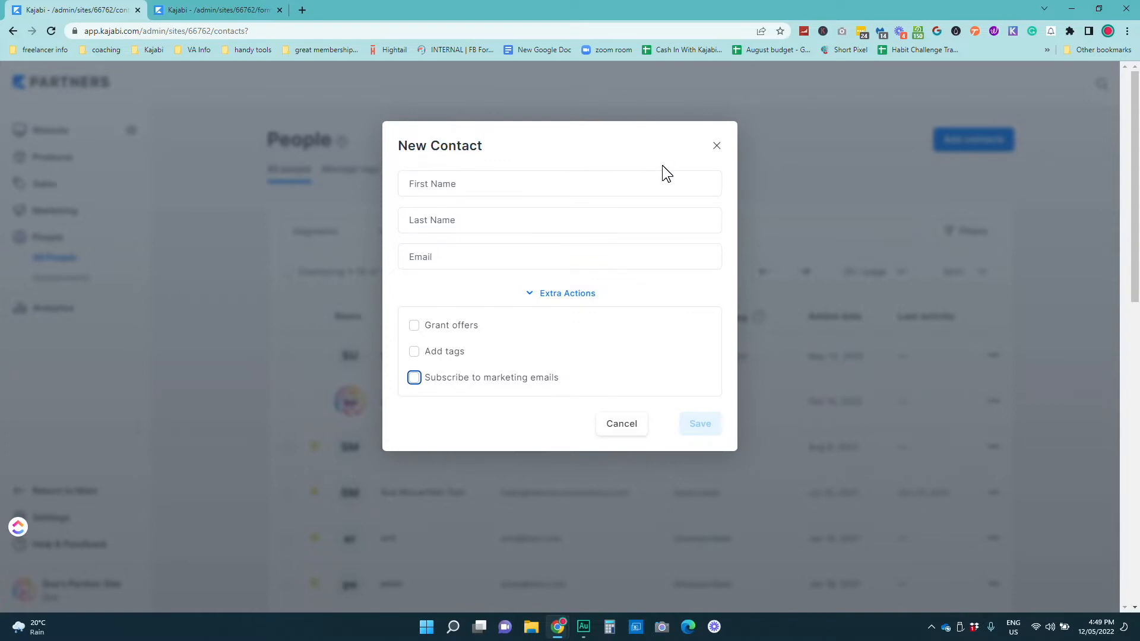
click(558, 183)
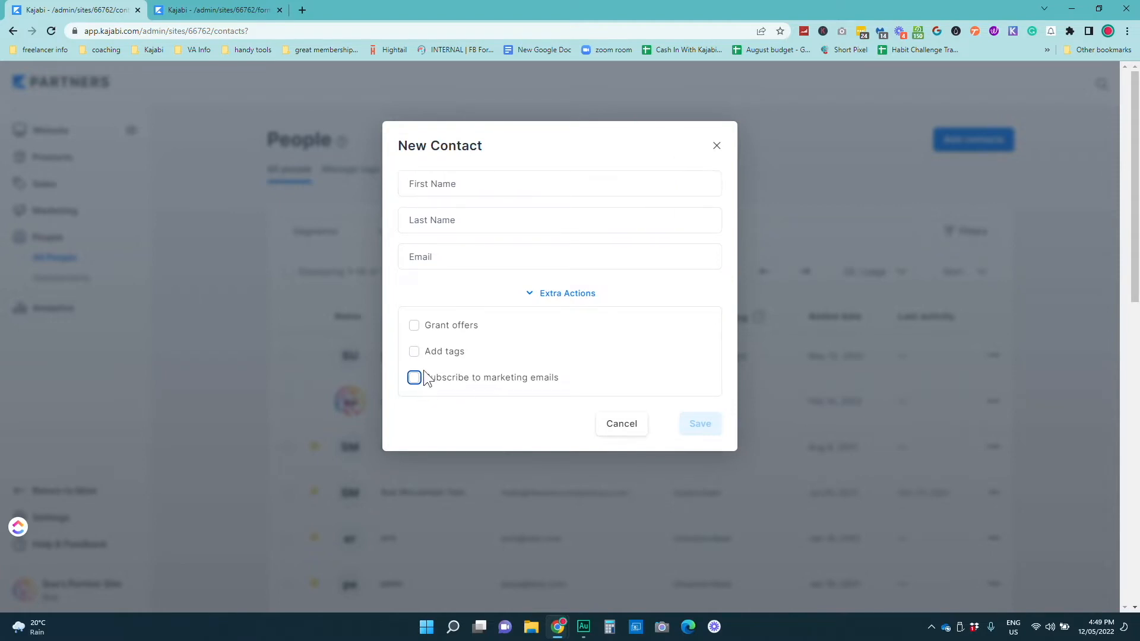
click(621, 424)
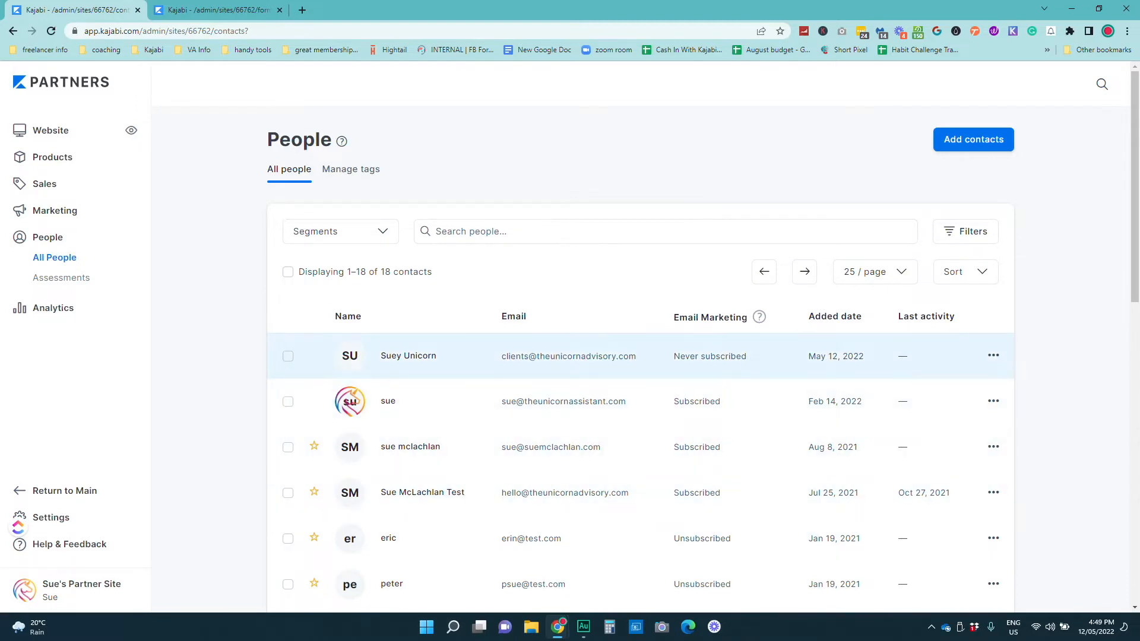
mouse_move(709, 356)
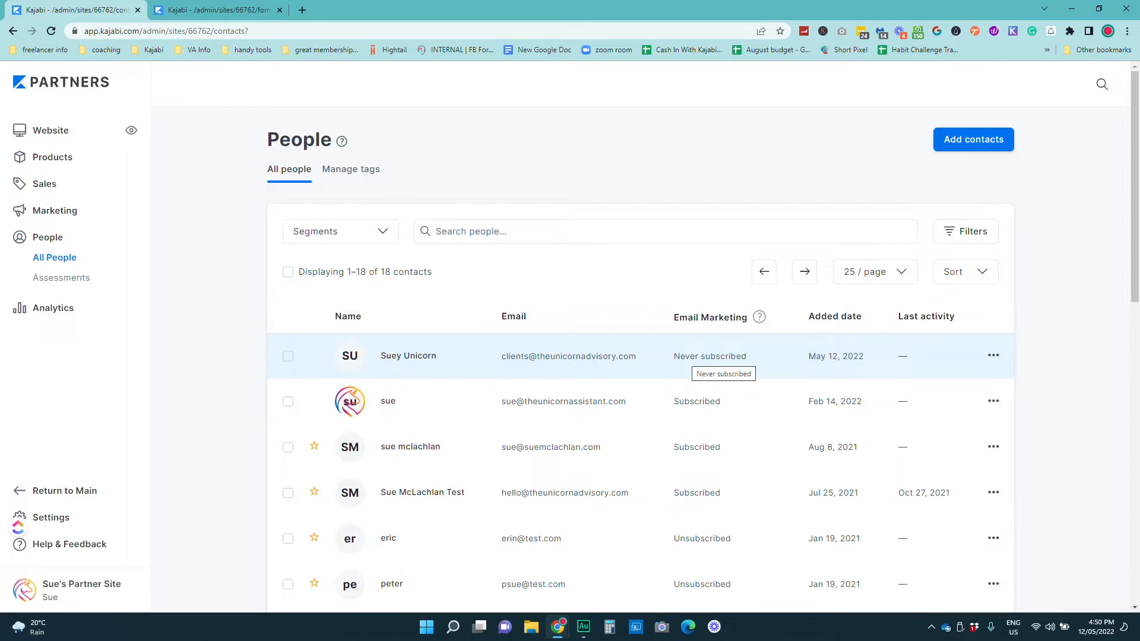
mouse_move(51, 157)
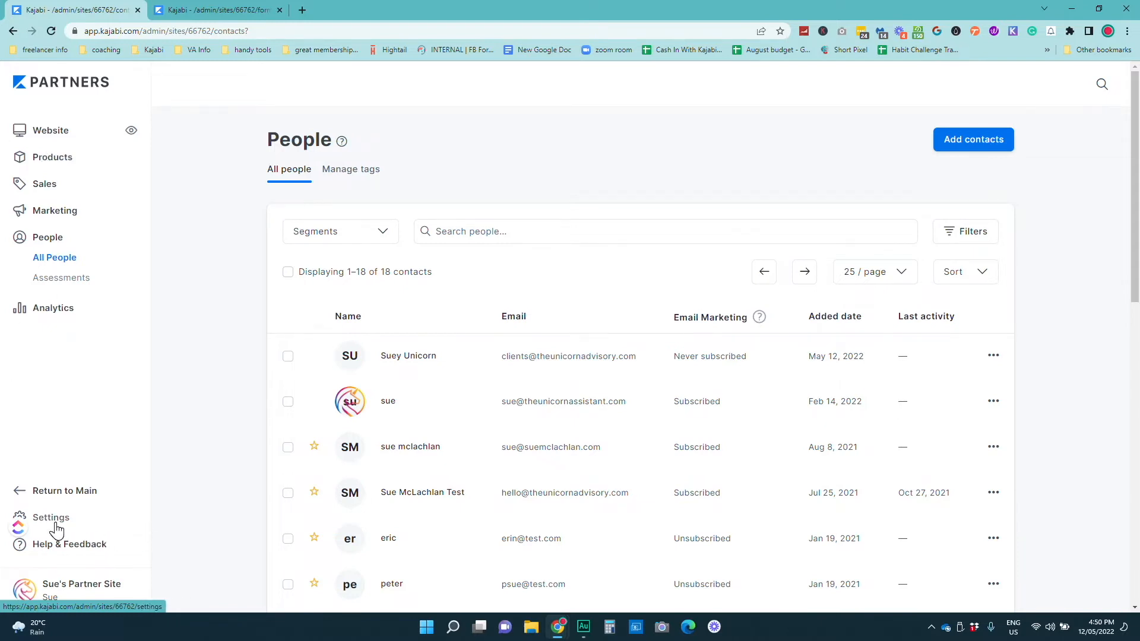
Look through the site settings and checkout settings, then go back.
click(51, 517)
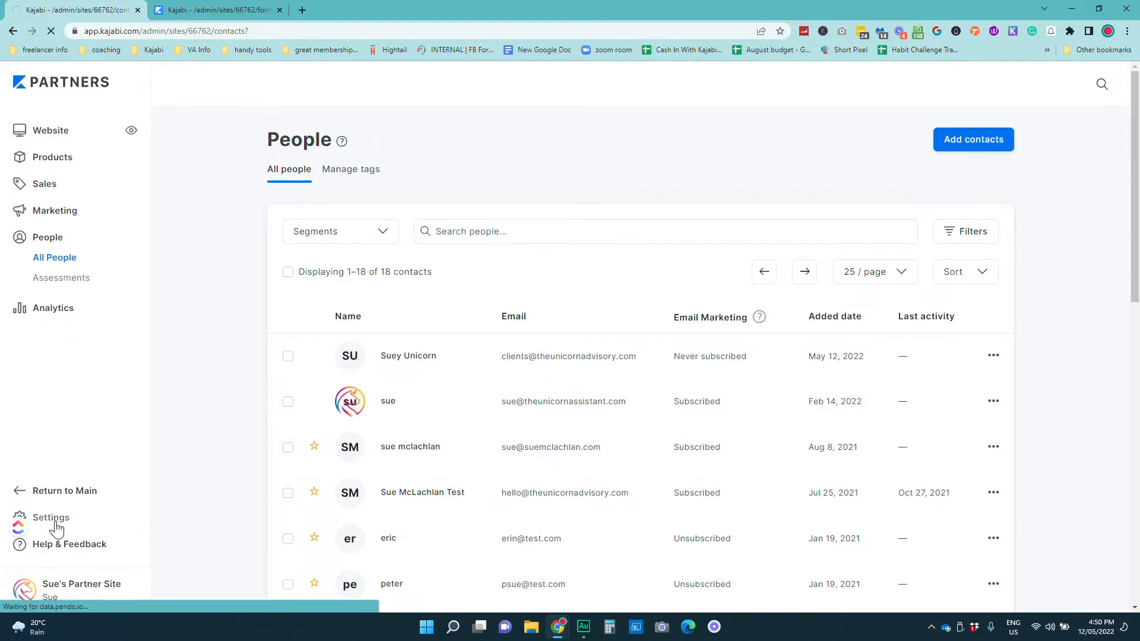
click(51, 517)
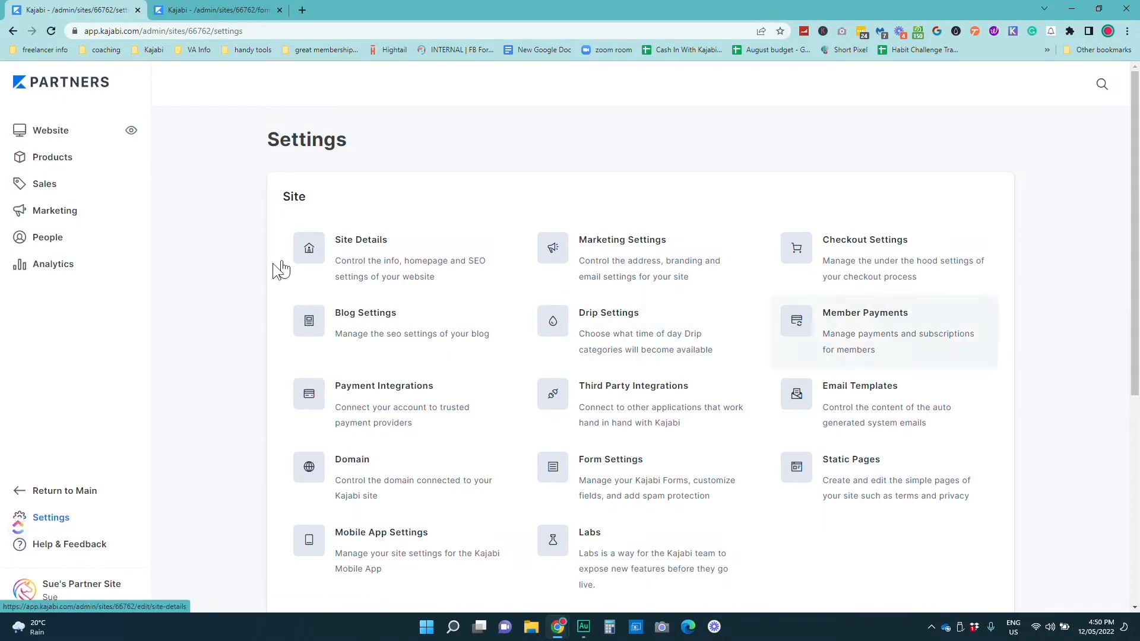
click(864, 258)
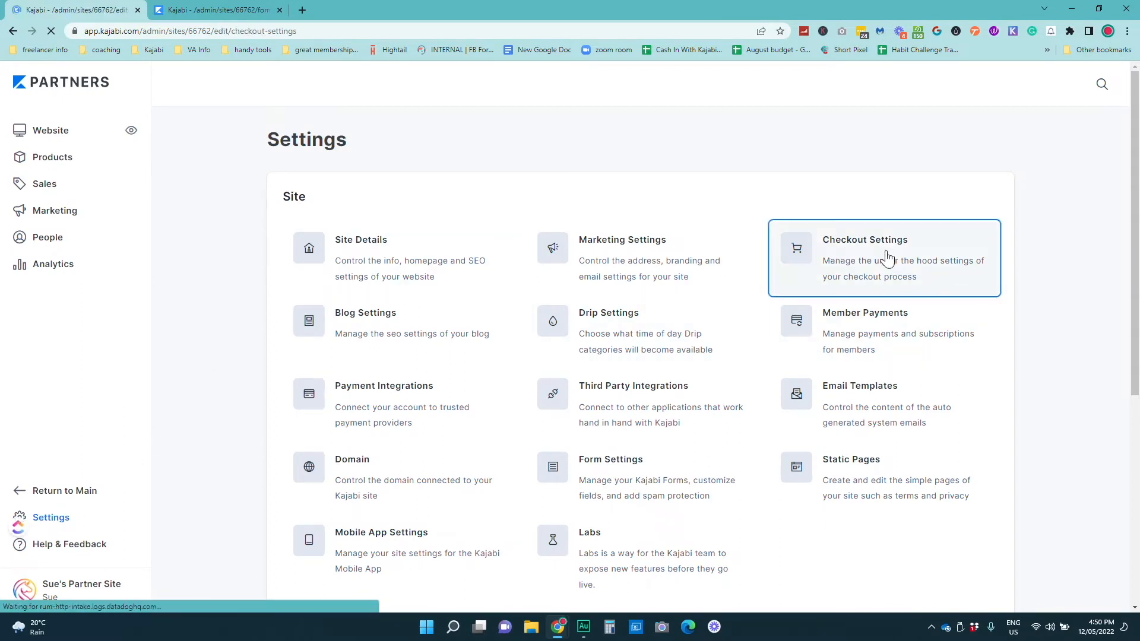
click(864, 239)
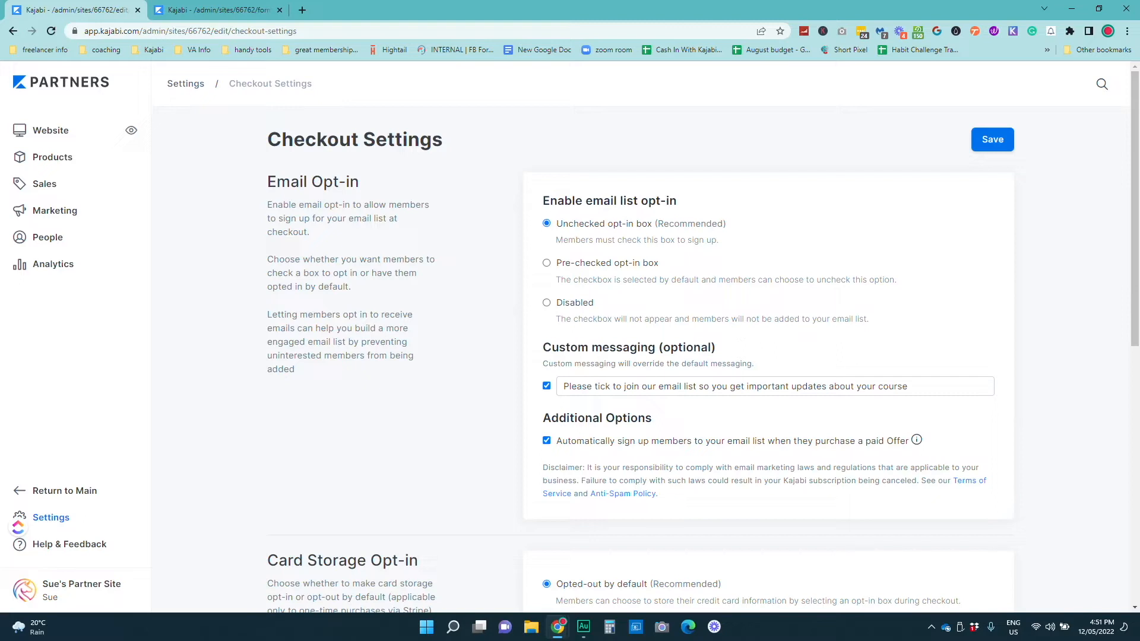
mouse_move(689, 452)
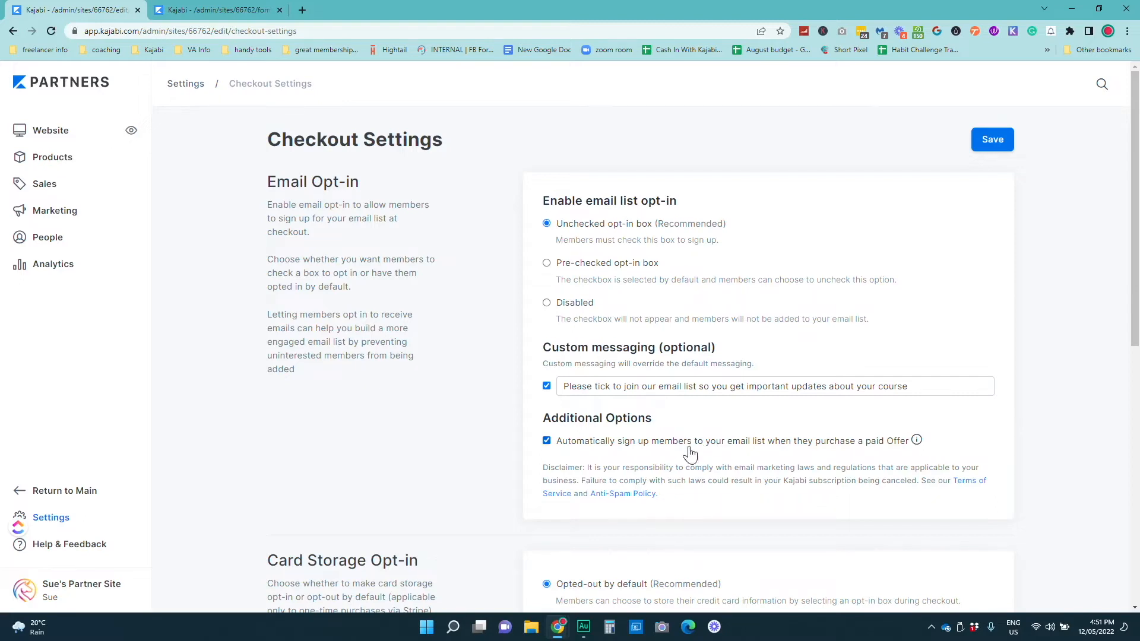
scroll(down, 3)
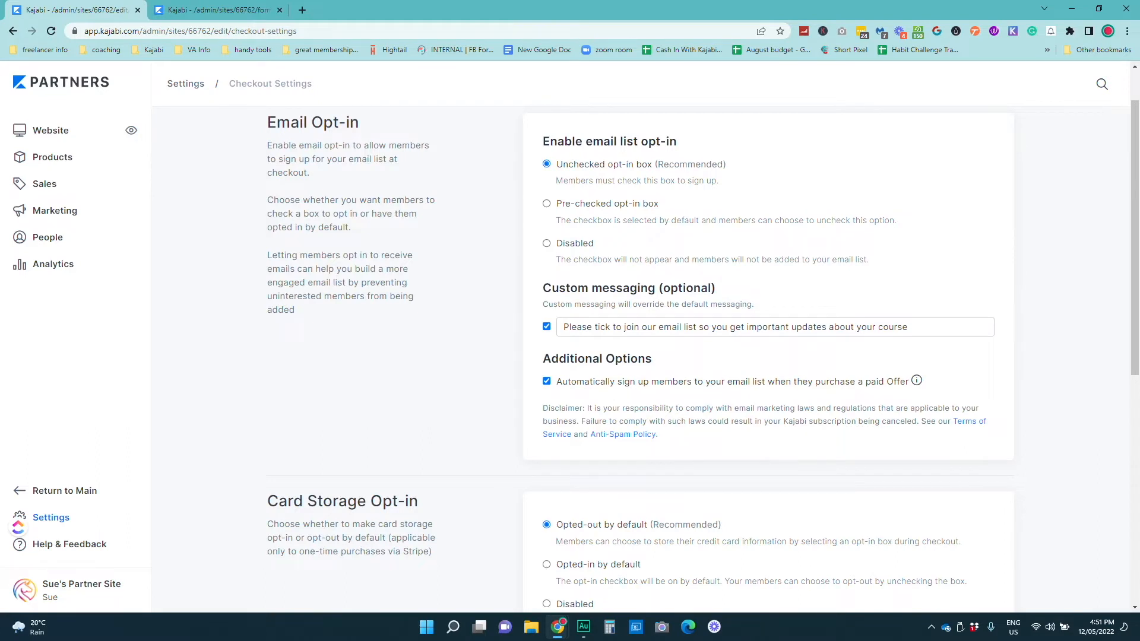
mouse_move(48, 169)
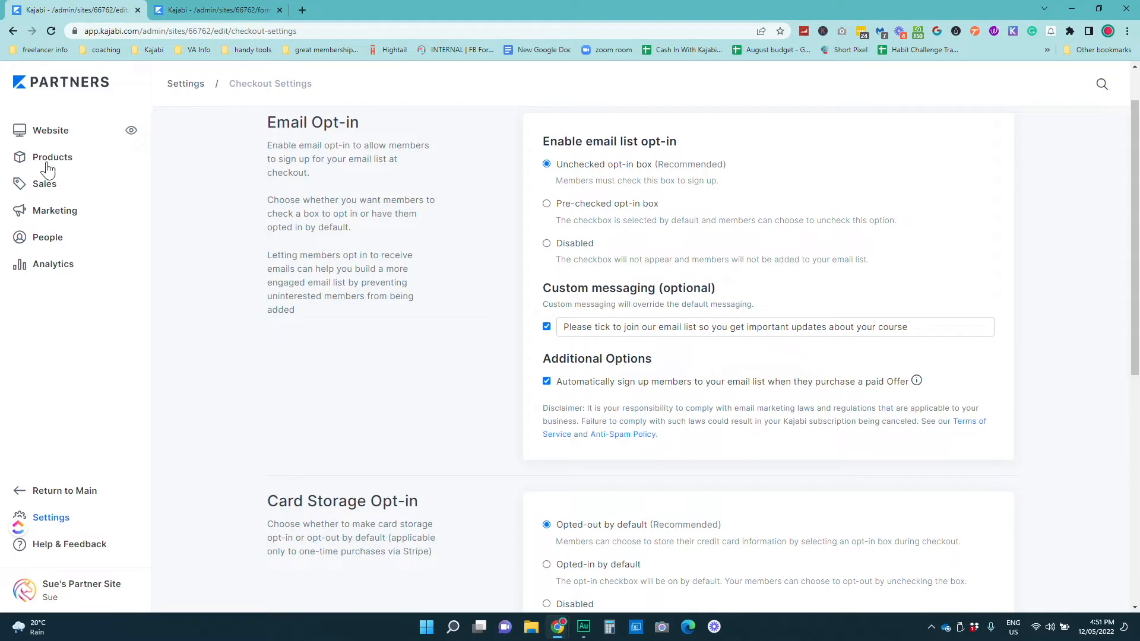
click(12, 30)
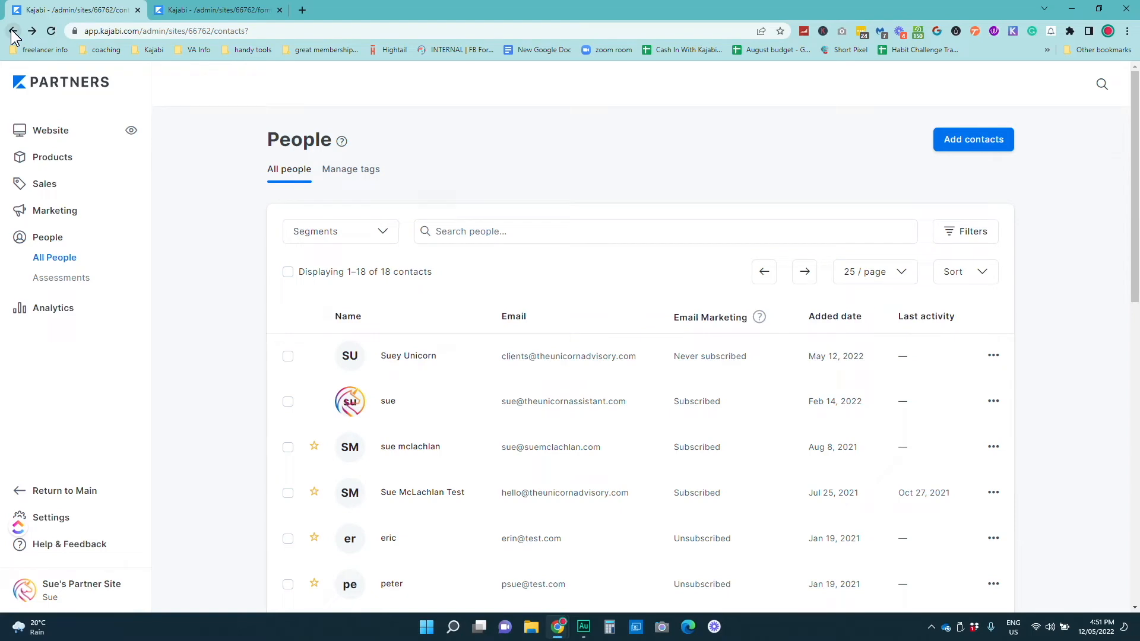
mouse_move(279, 356)
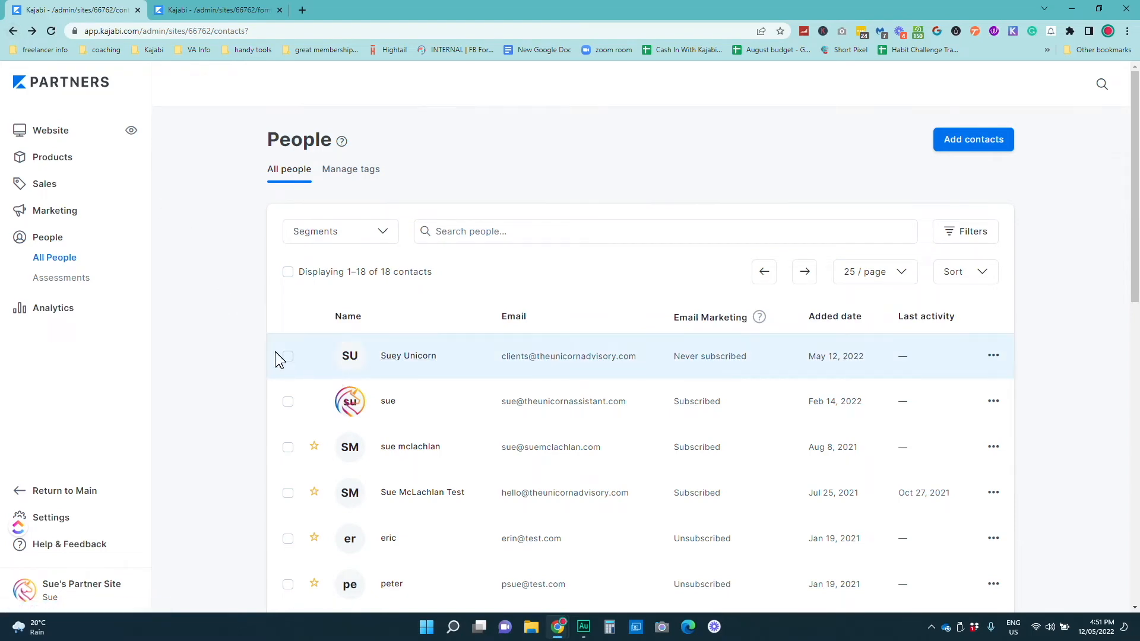
mouse_move(308, 363)
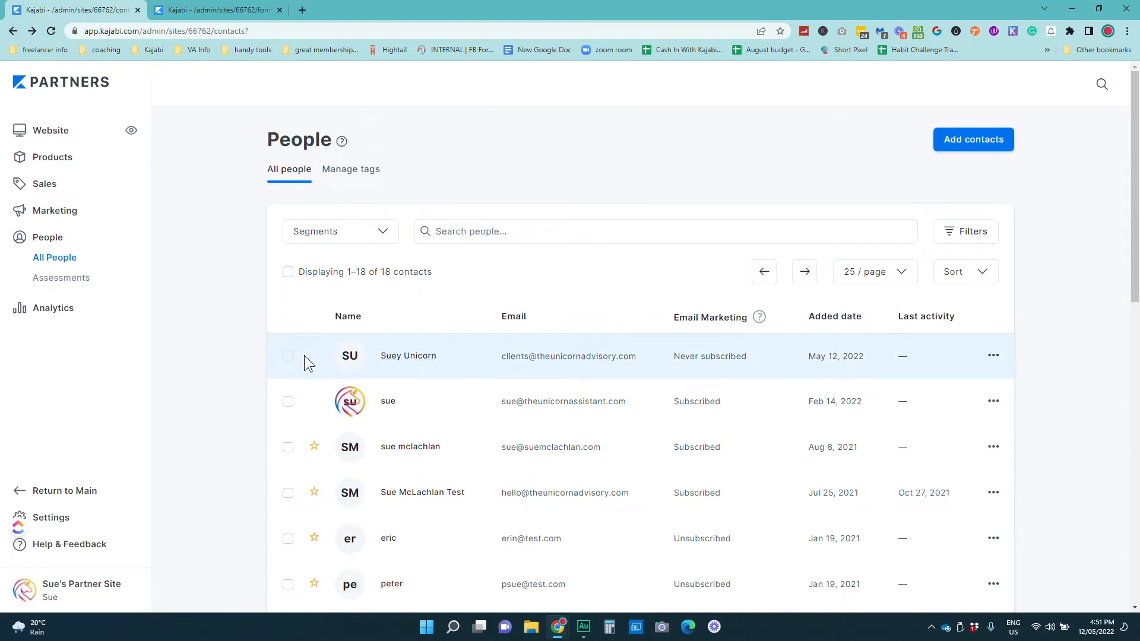
mouse_move(622, 304)
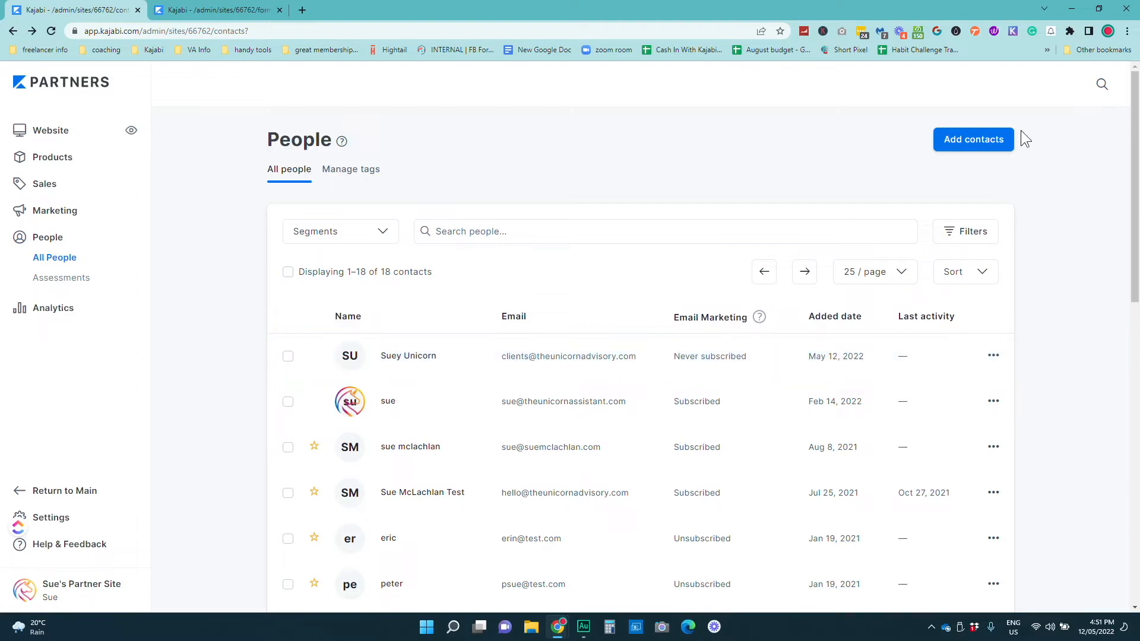
mouse_move(535, 457)
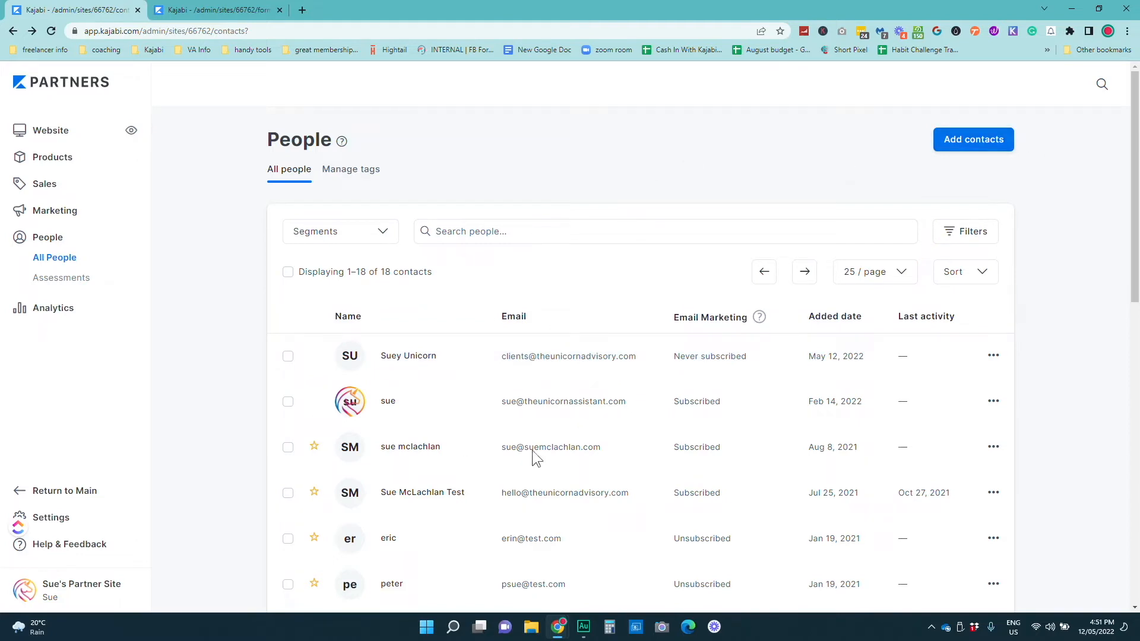
Permanently delete never-subscribed Suey Unicorn through Bulk Actions, confirming with DELETE.
click(287, 356)
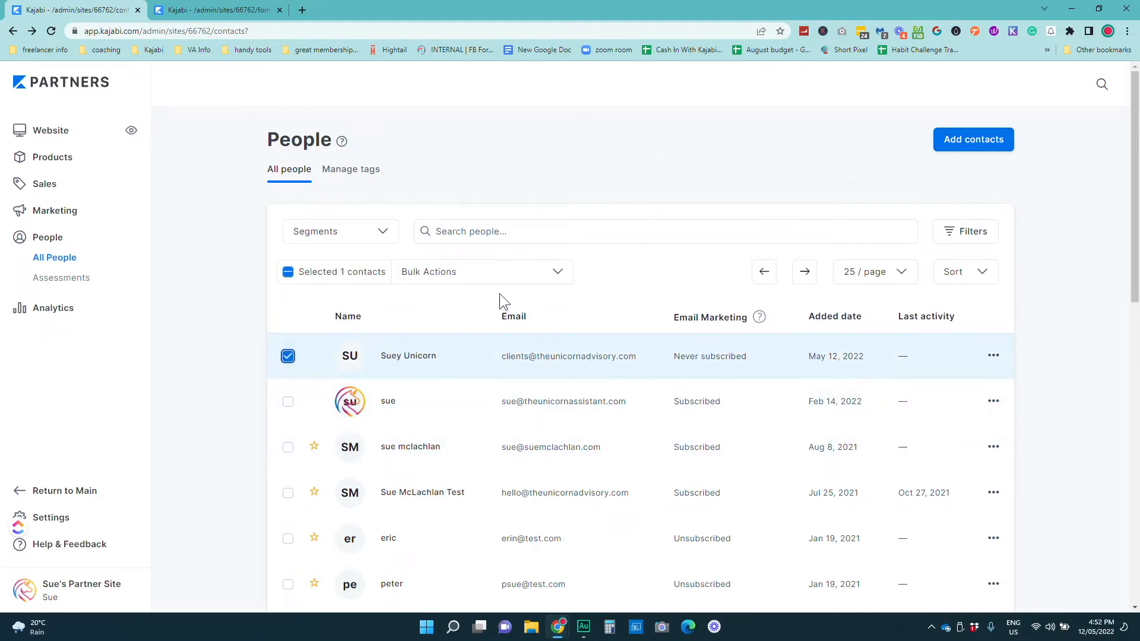
click(482, 271)
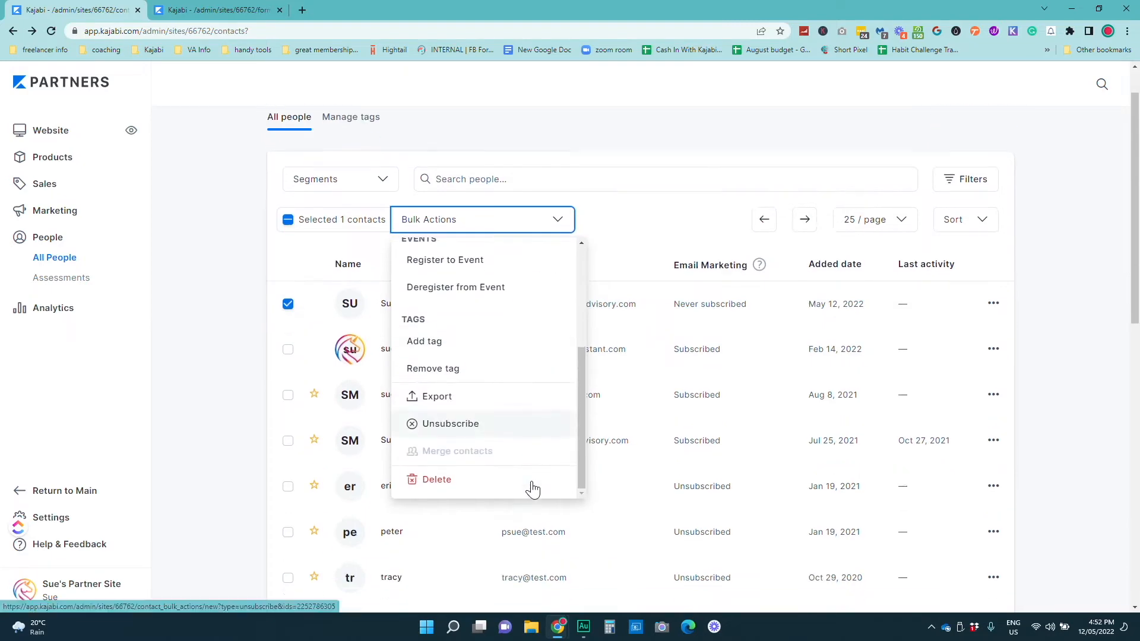
click(436, 479)
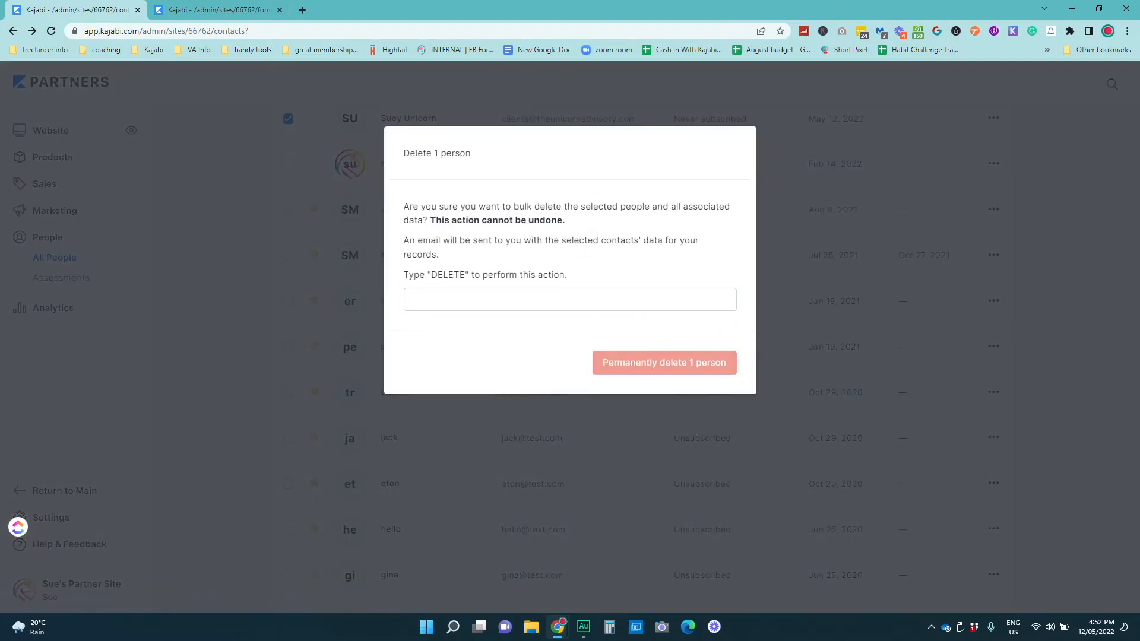
text(DELETE)
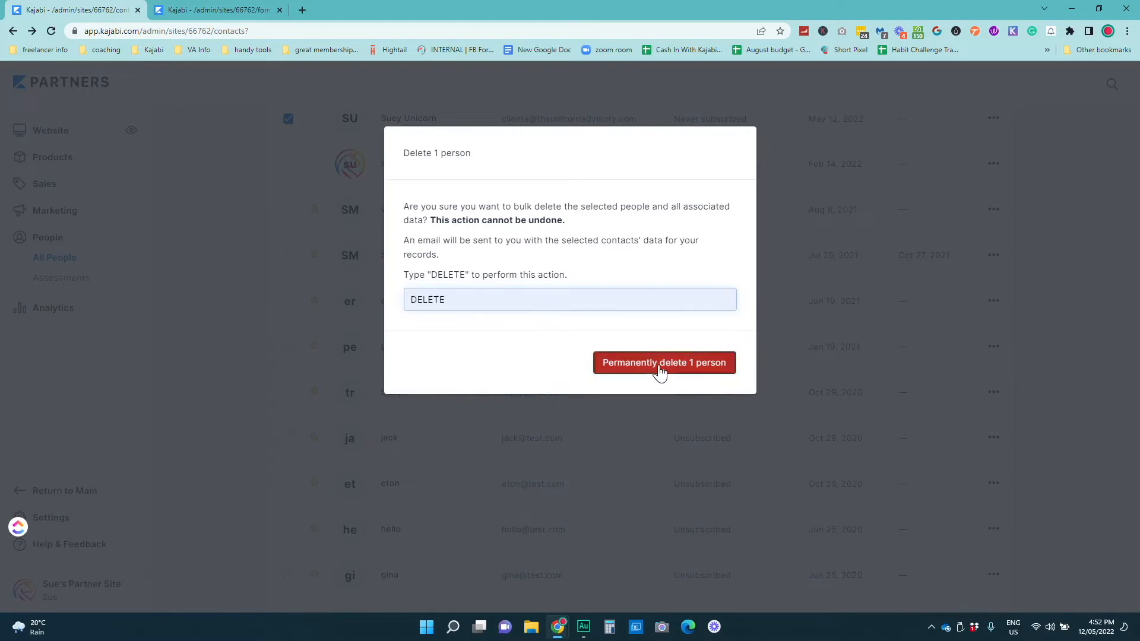
click(664, 363)
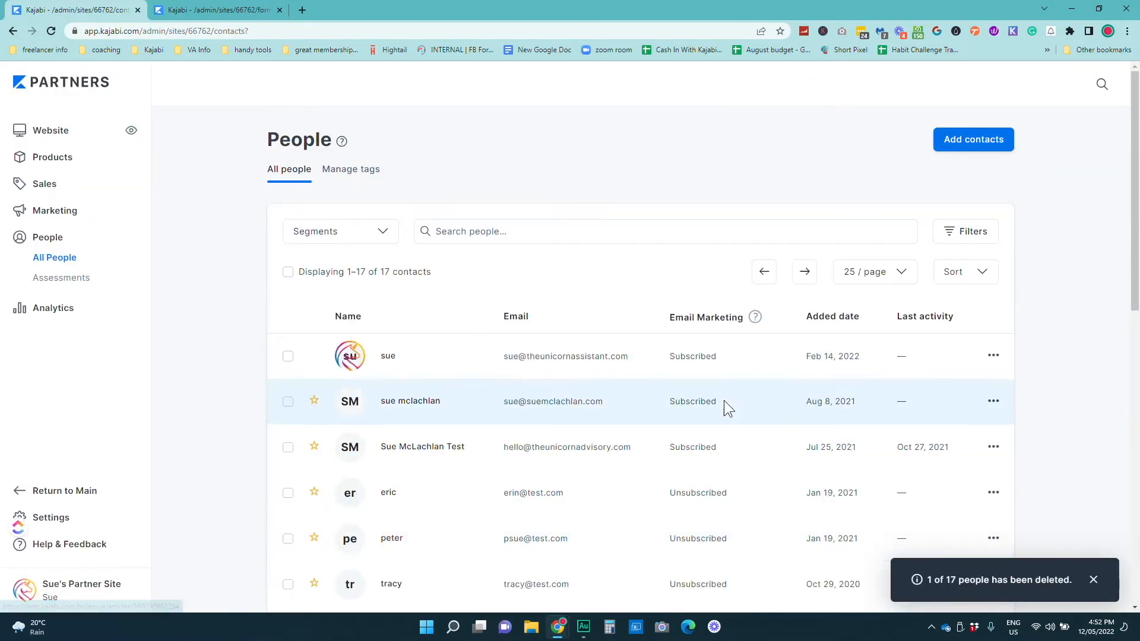
Re-add Suey with her clients@ email, subscribed to marketing emails, then view All People.
click(972, 139)
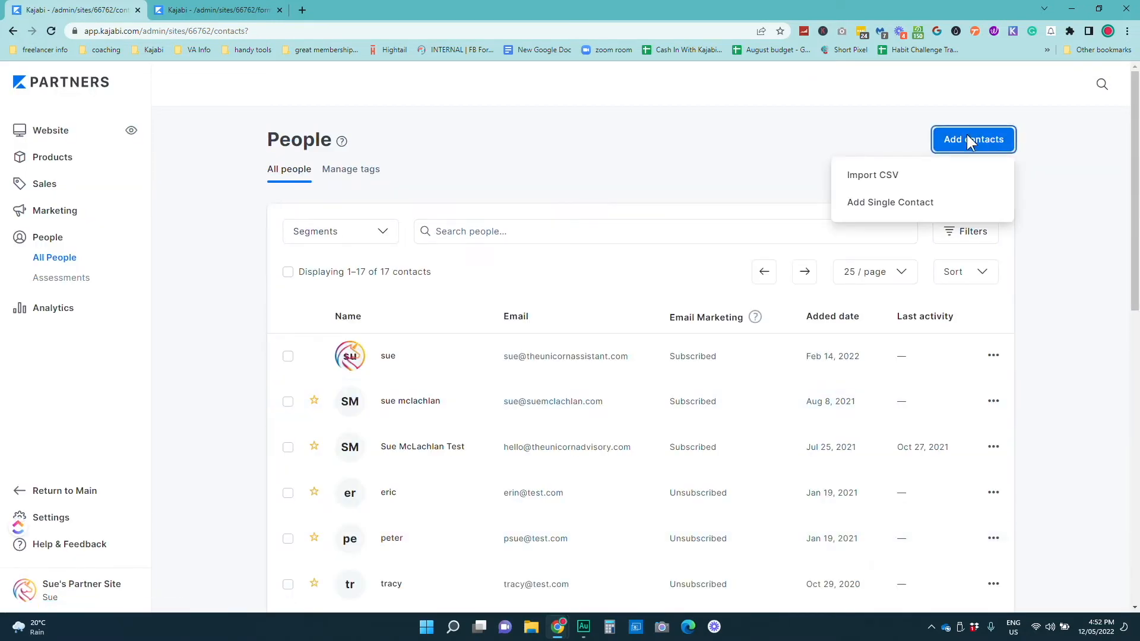
click(889, 201)
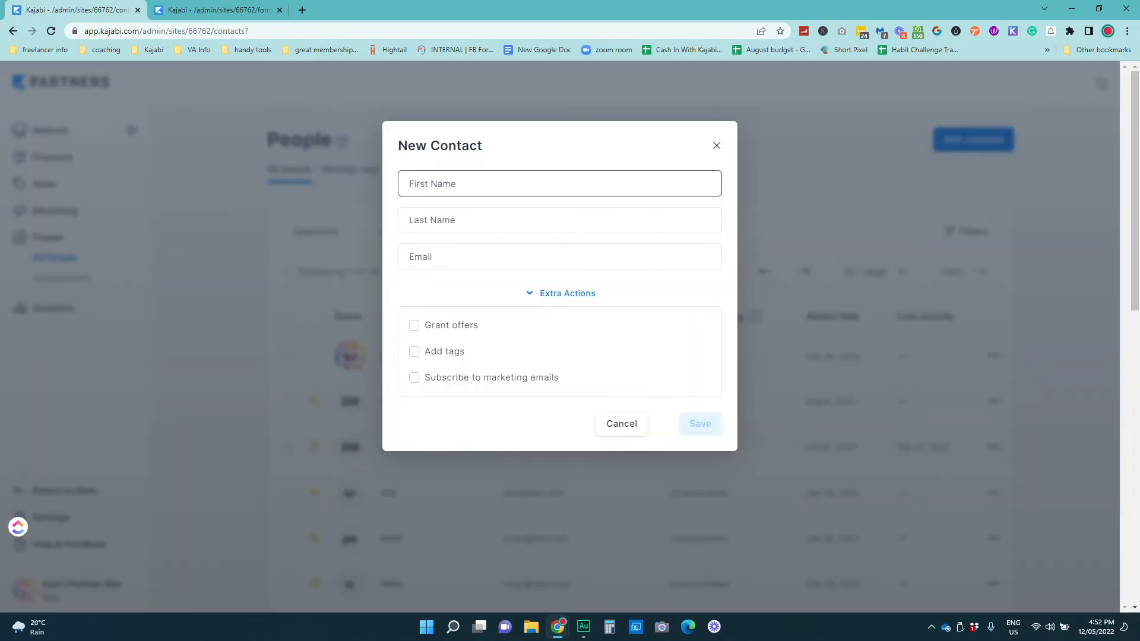
text(Suey)
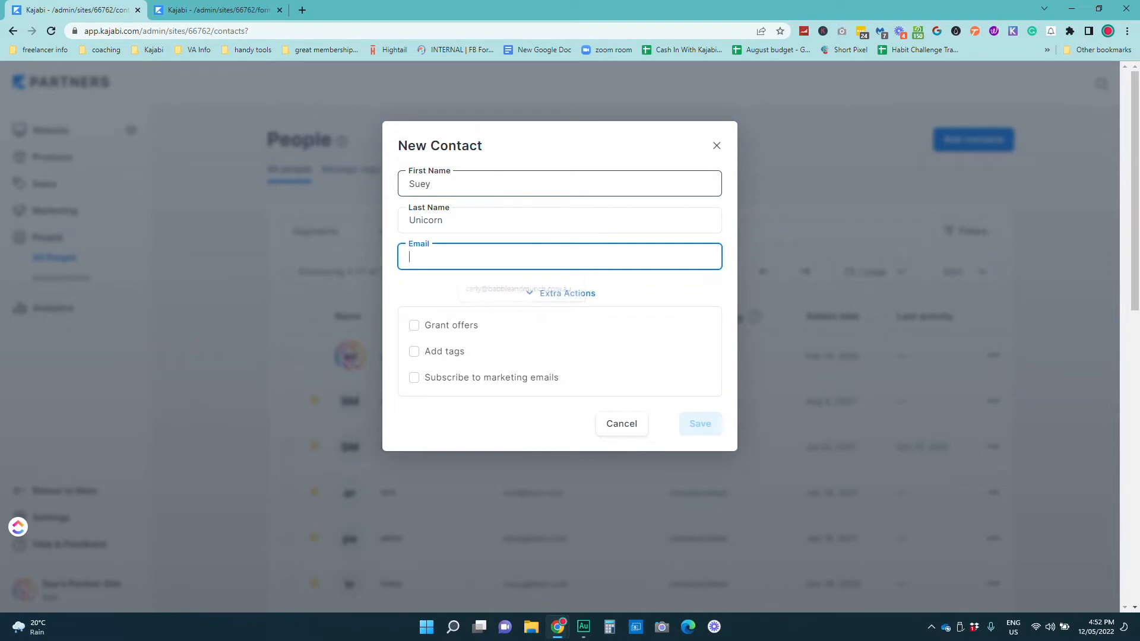
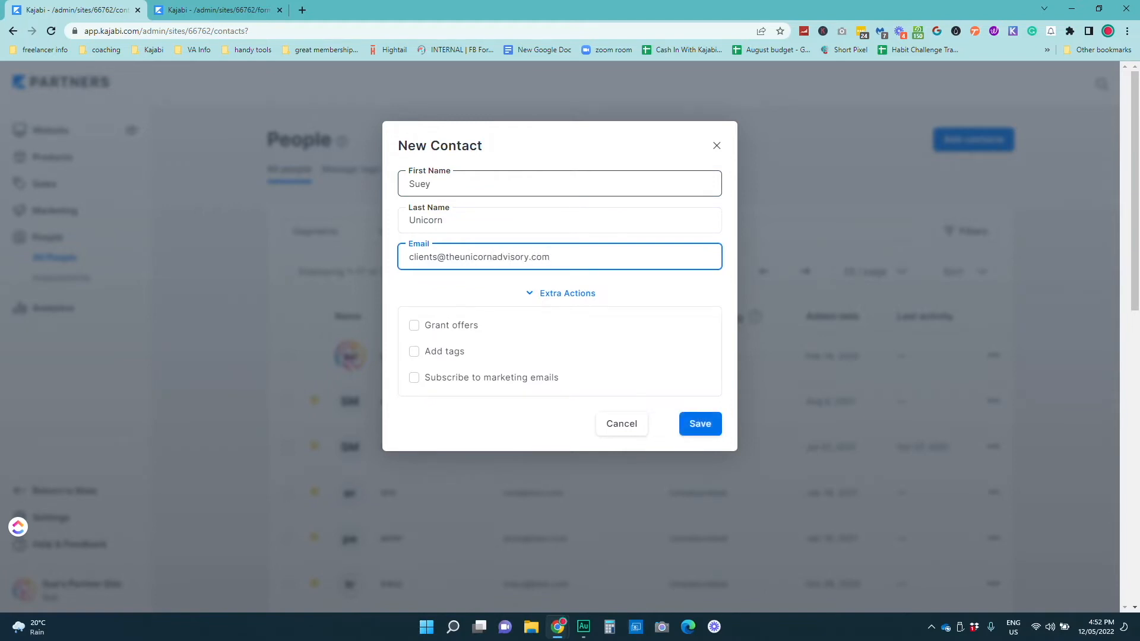
click(413, 377)
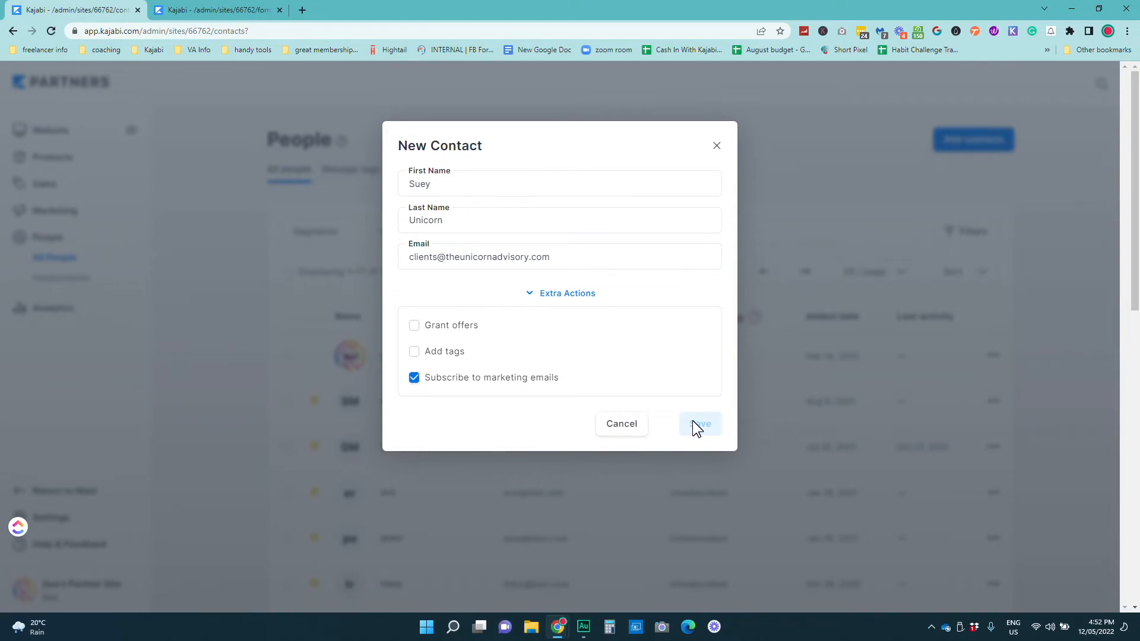
click(699, 424)
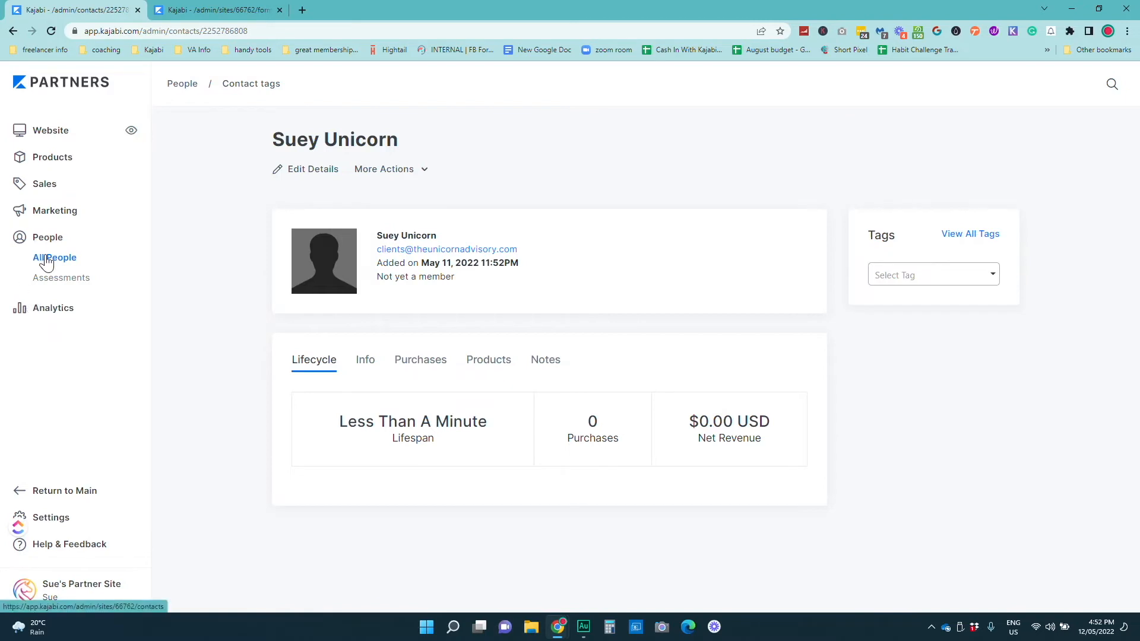
click(54, 257)
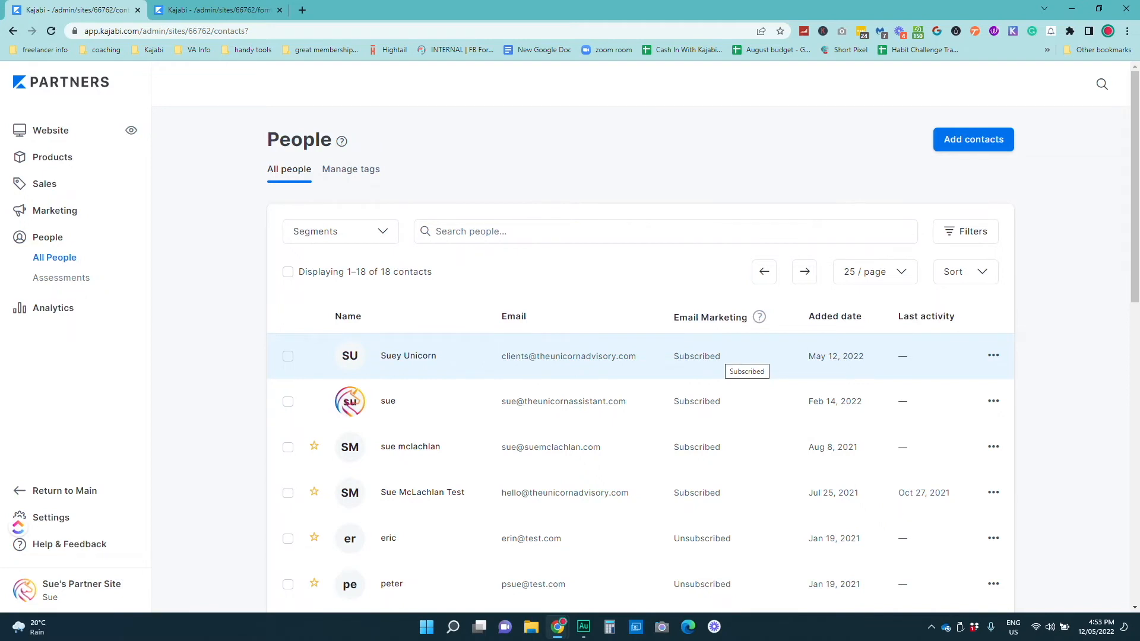
mouse_move(384, 117)
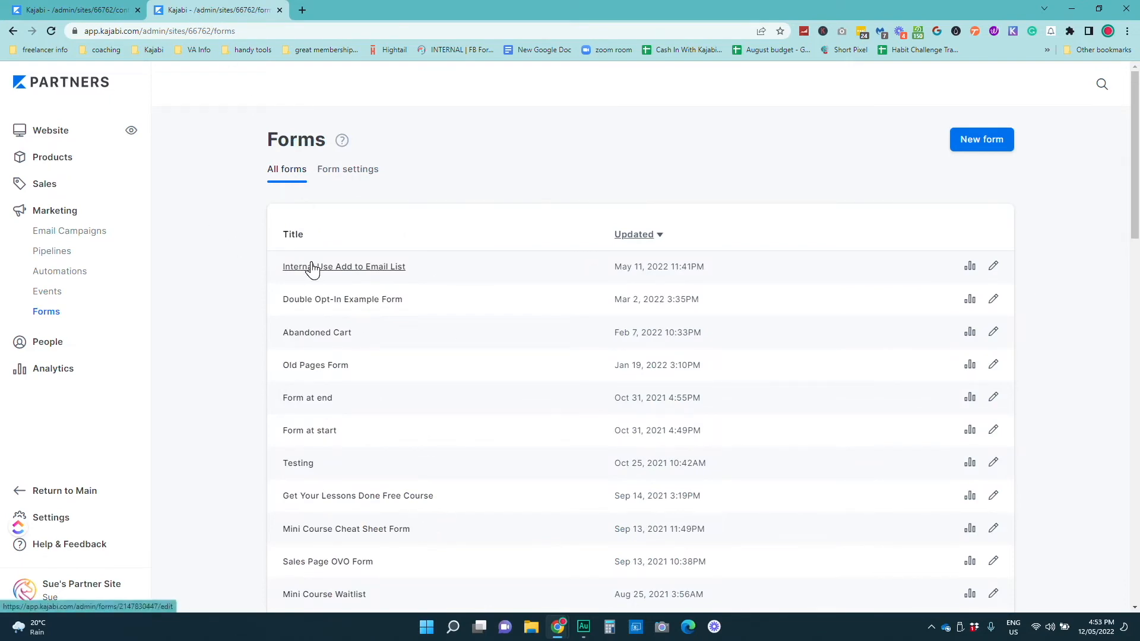
Create a new form titled 'Manually Adding Clients To Email List' and save it.
click(980, 139)
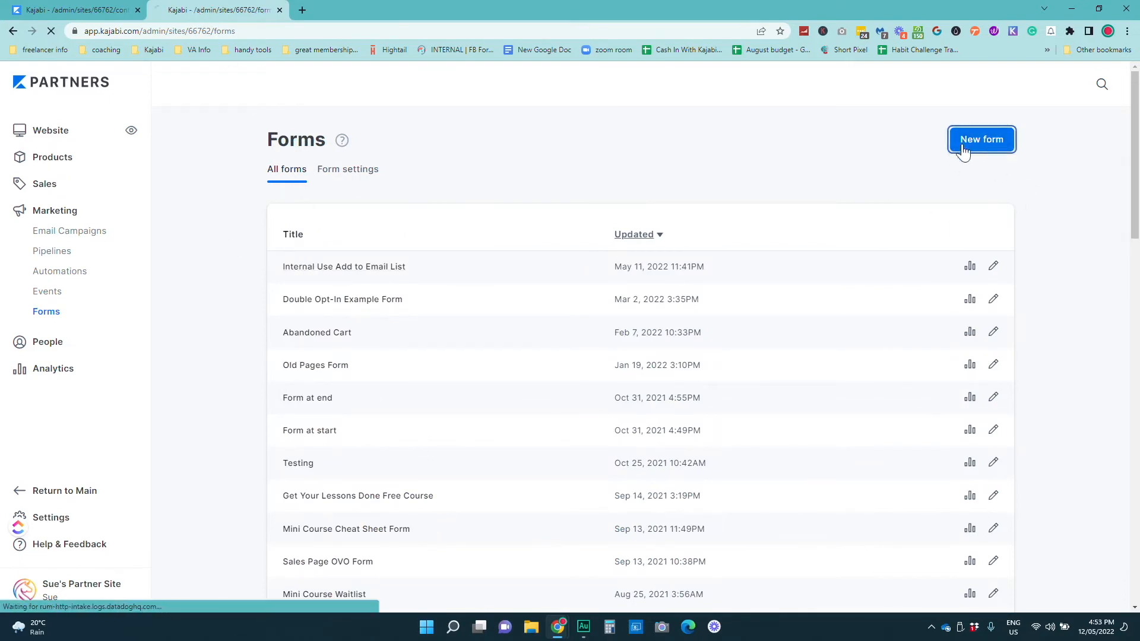
click(981, 139)
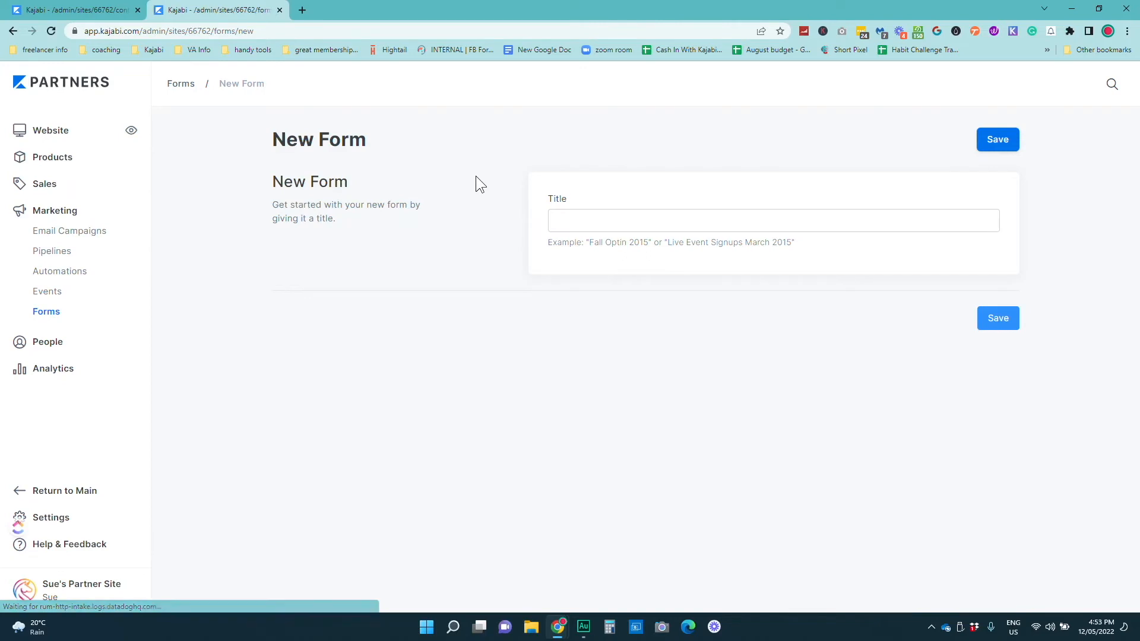
text(Manually Adding)
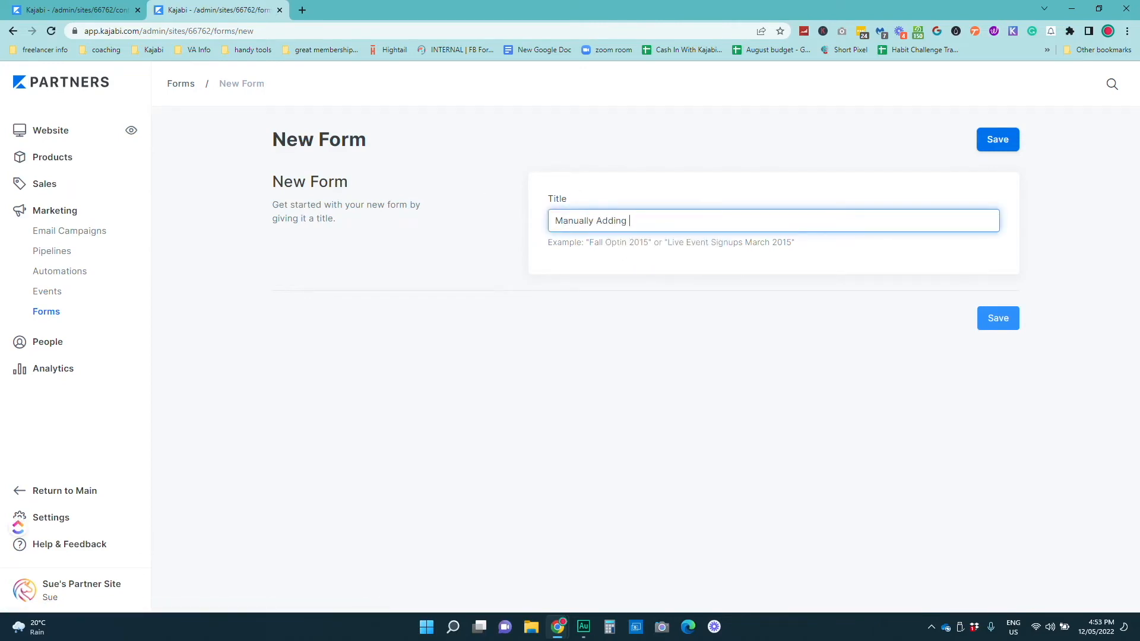
text(Client)
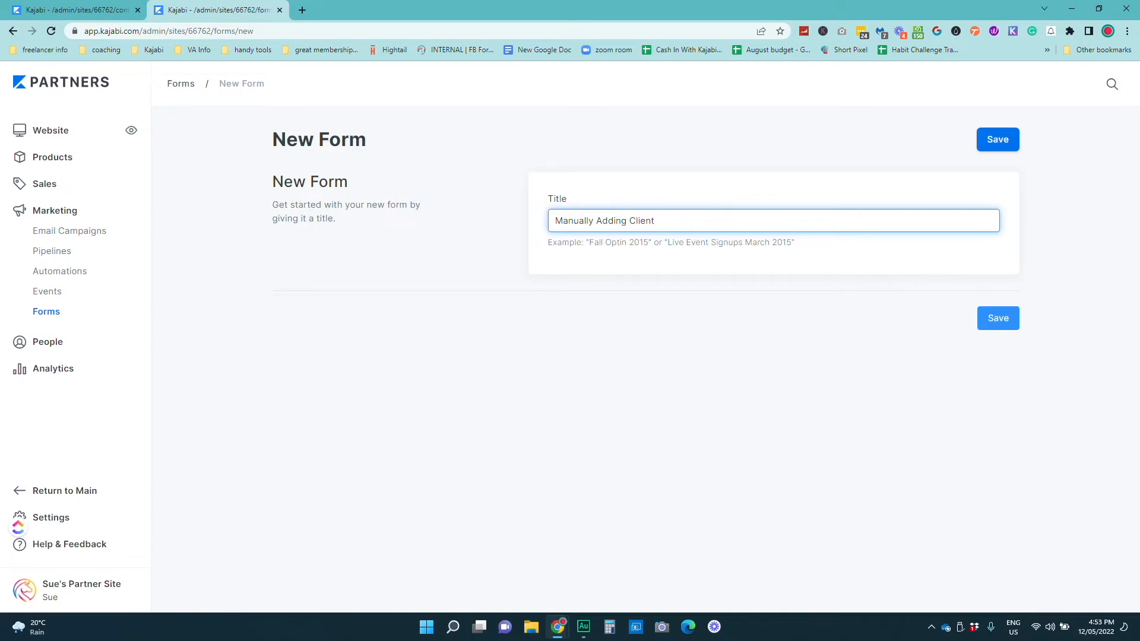
text(s To Email List)
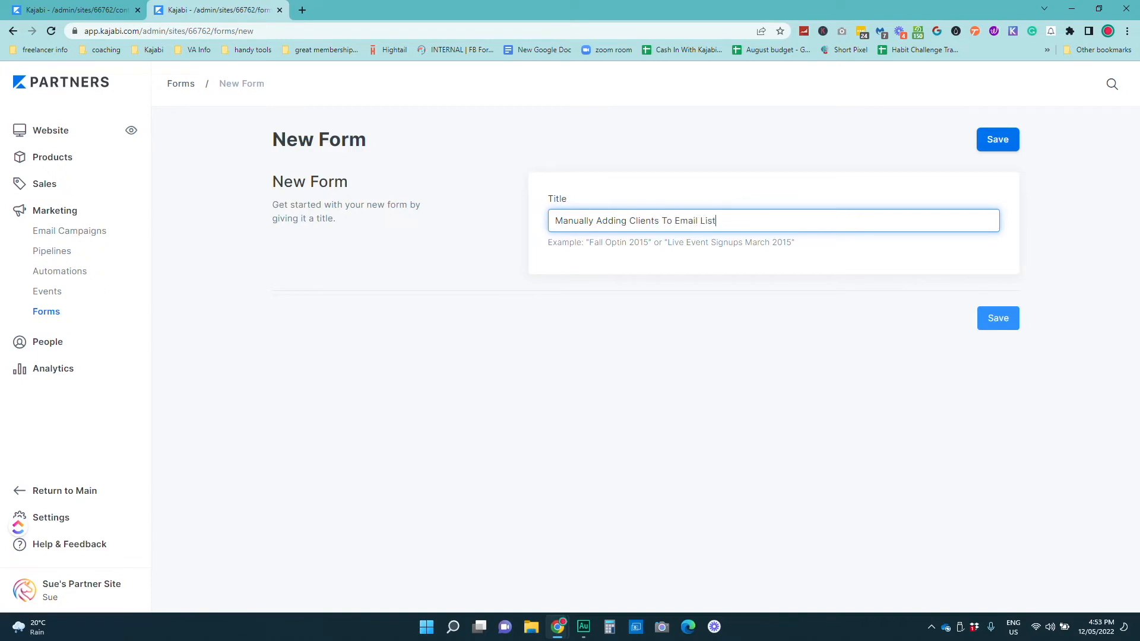
click(997, 317)
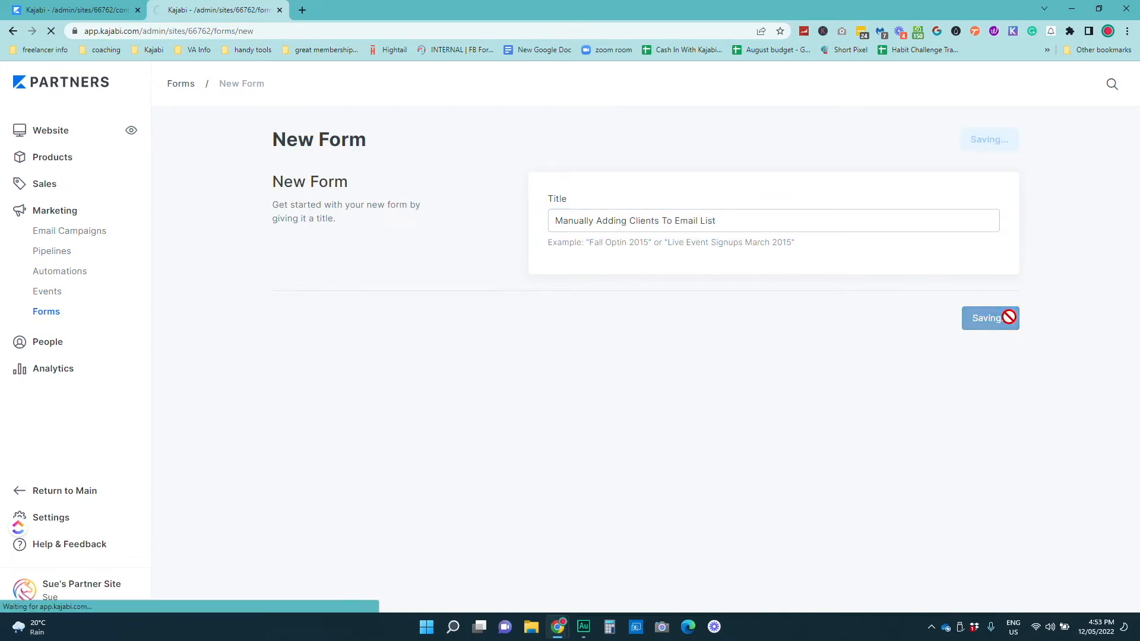
click(990, 317)
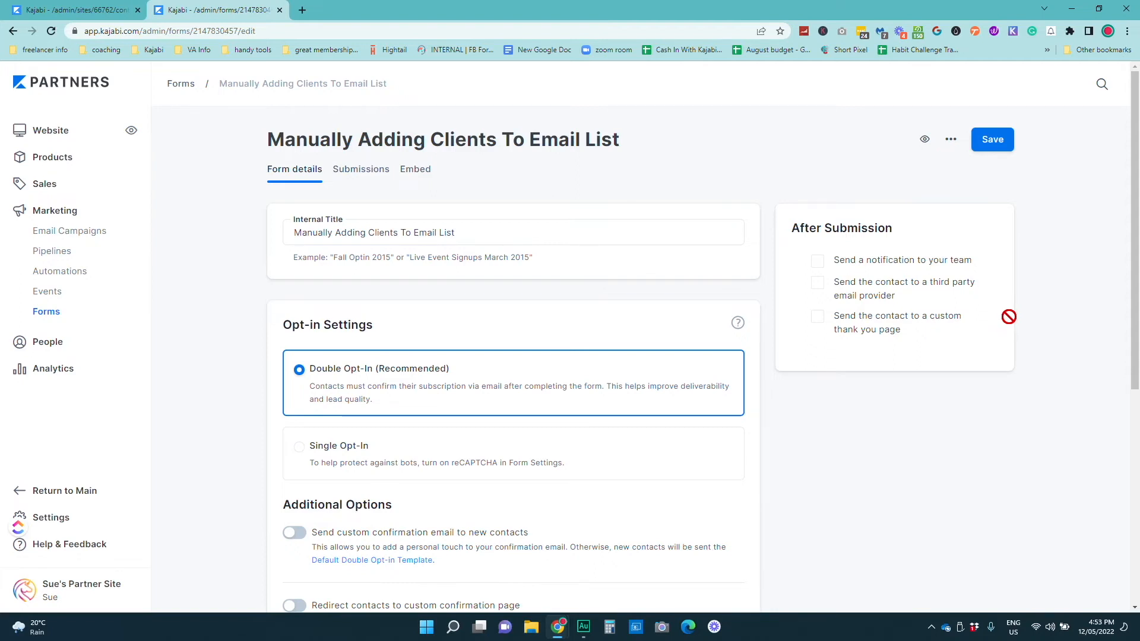
mouse_move(864, 460)
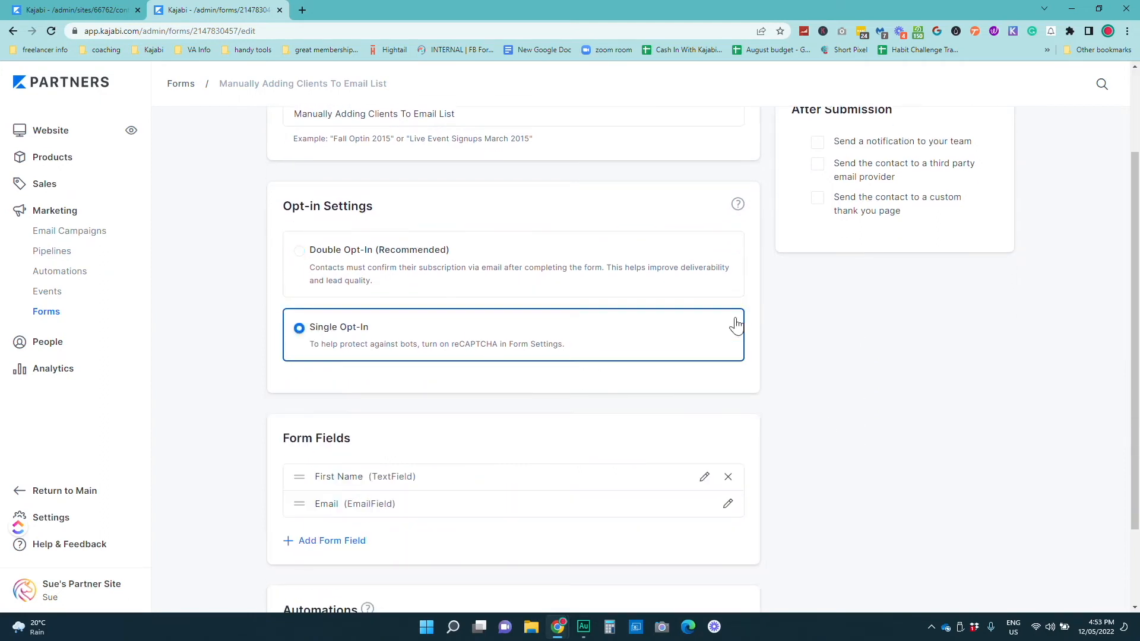
mouse_move(424, 287)
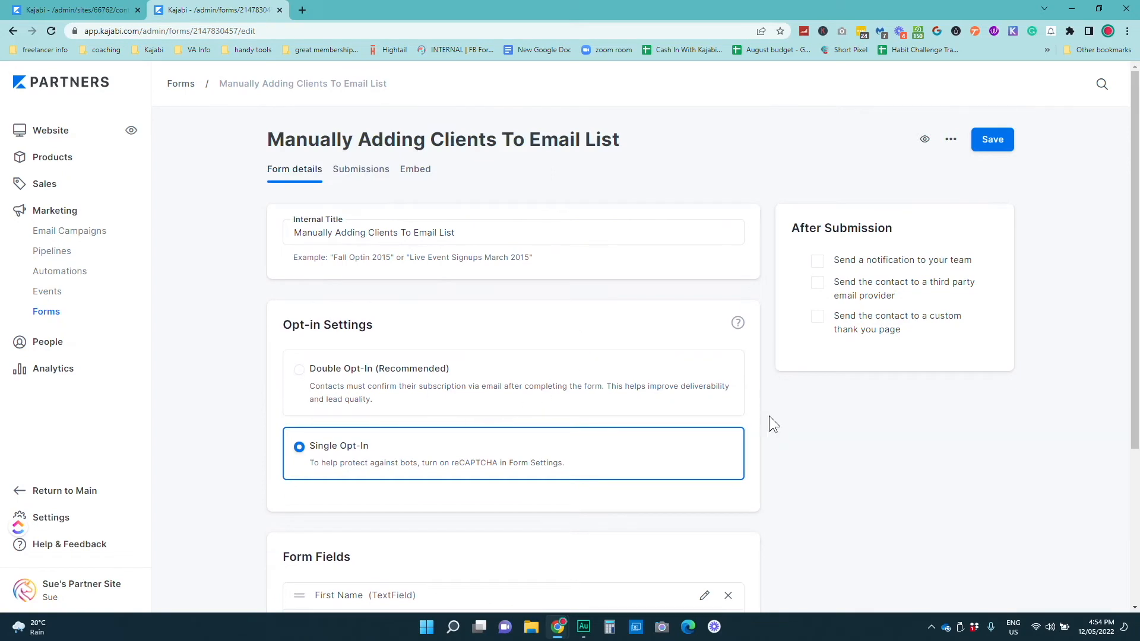
mouse_move(814, 443)
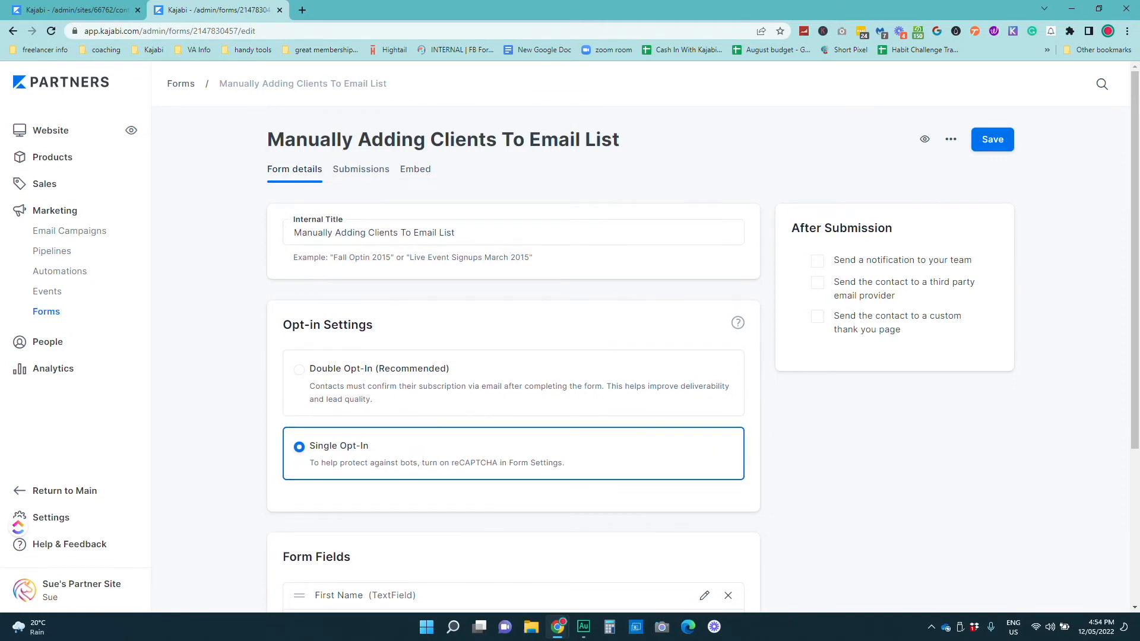
Set the form's opt-in to Single Opt-In and save.
click(511, 232)
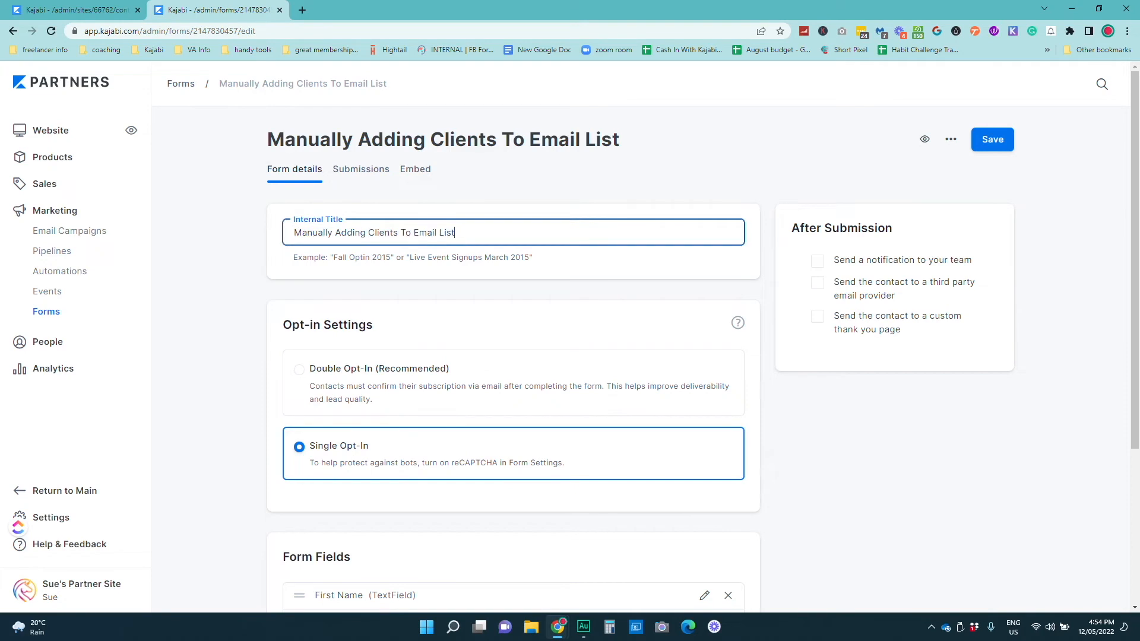
mouse_move(833, 367)
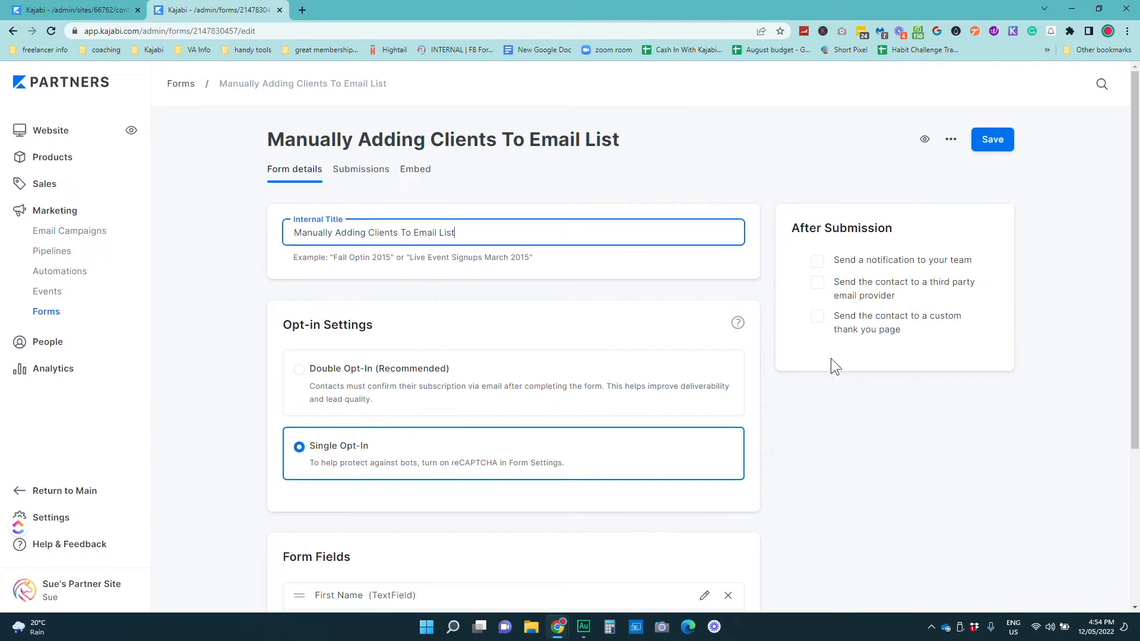
scroll(down, 3)
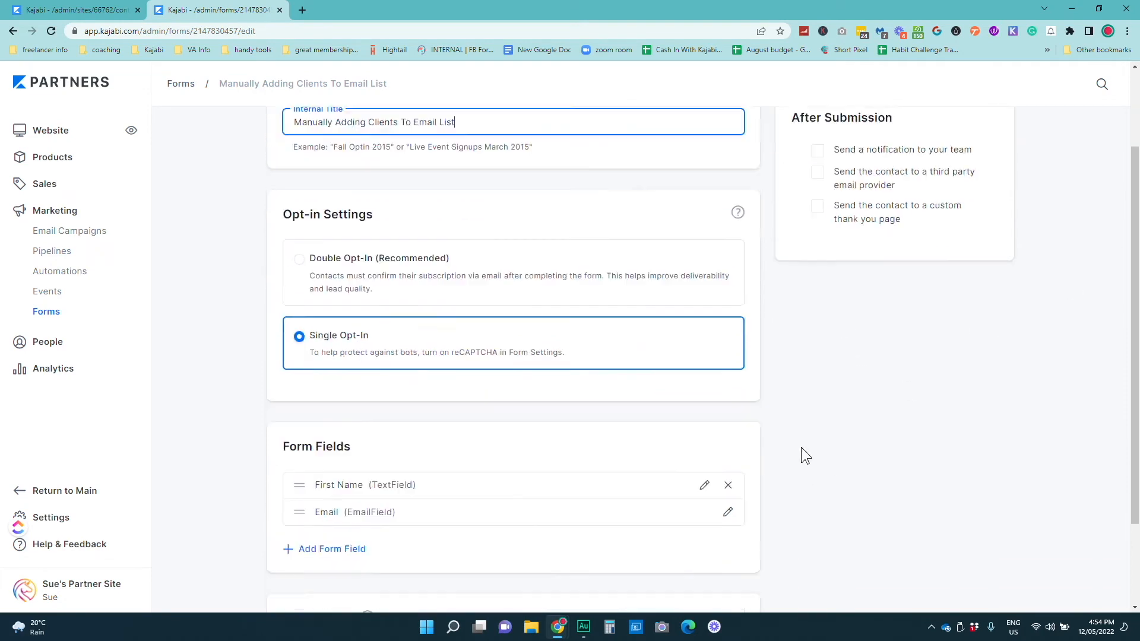
scroll(down, 3)
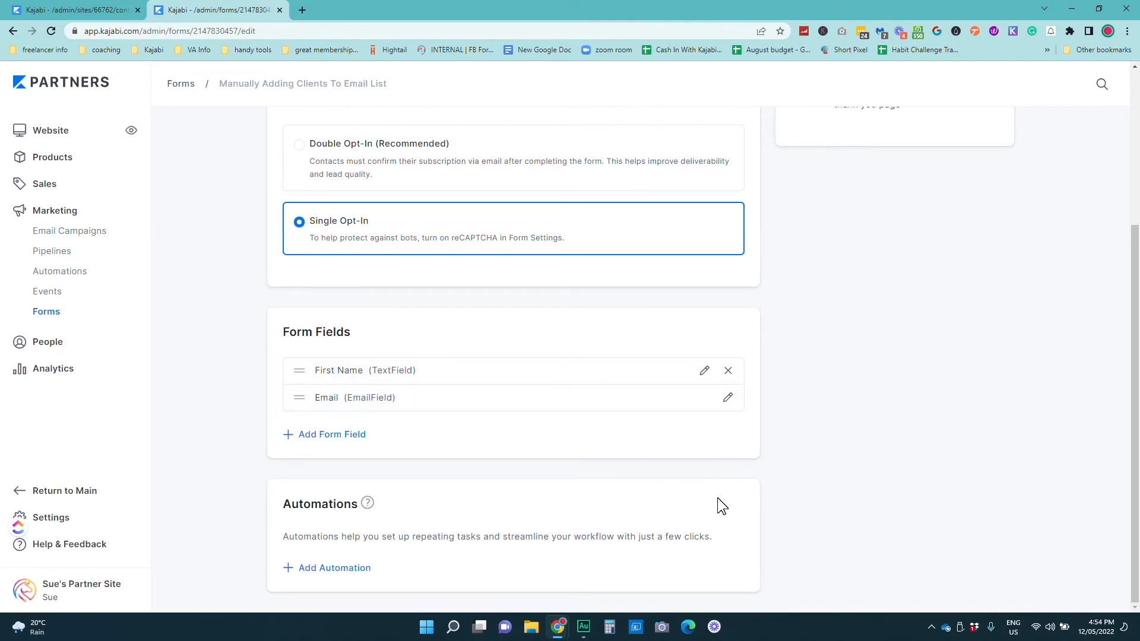
mouse_move(338, 568)
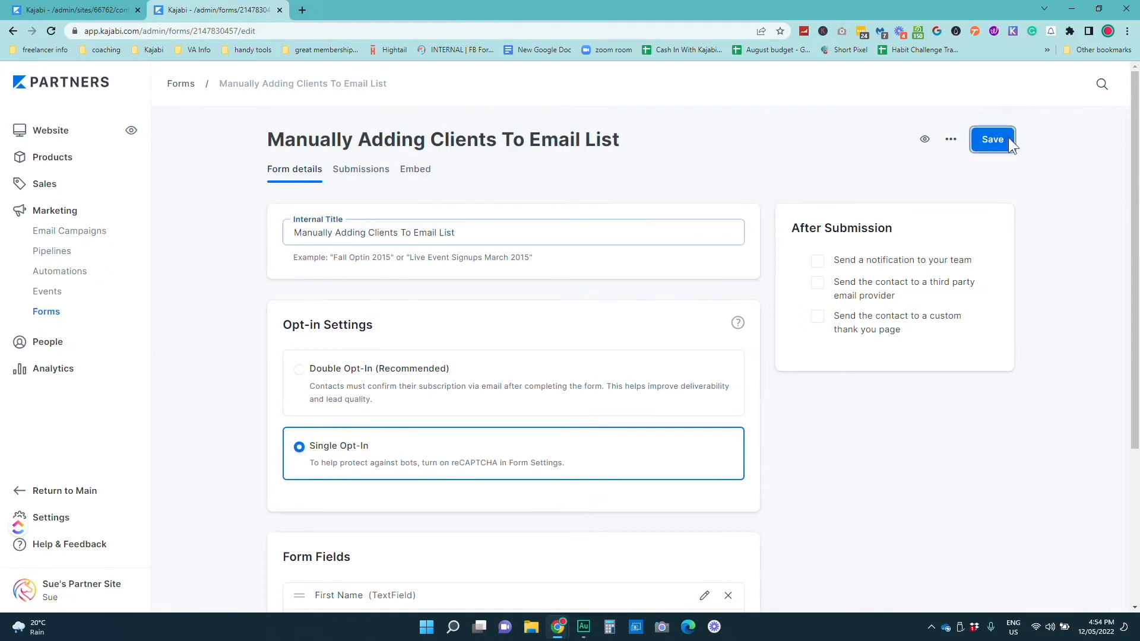
click(991, 139)
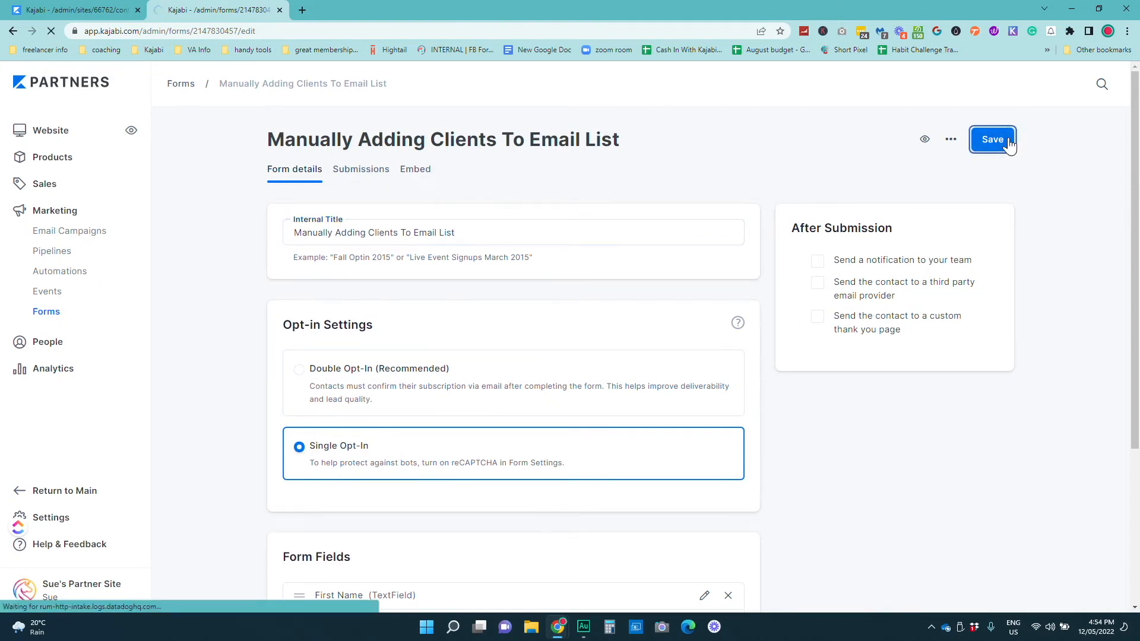
click(991, 139)
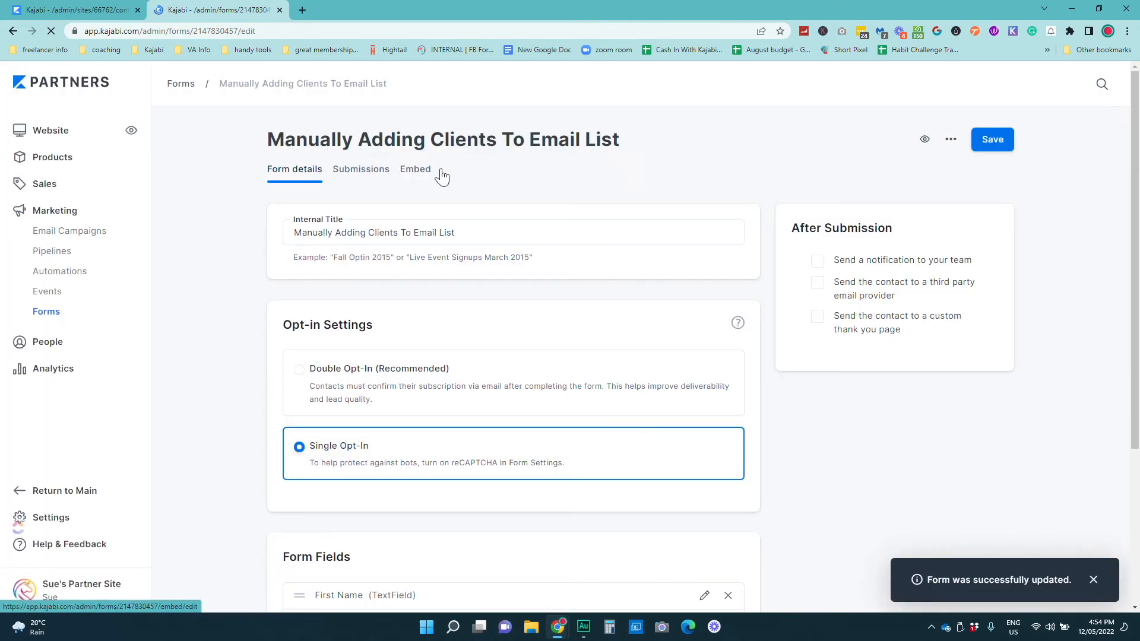
Replace the form's display title with 'Manually Add to Email List'.
click(414, 169)
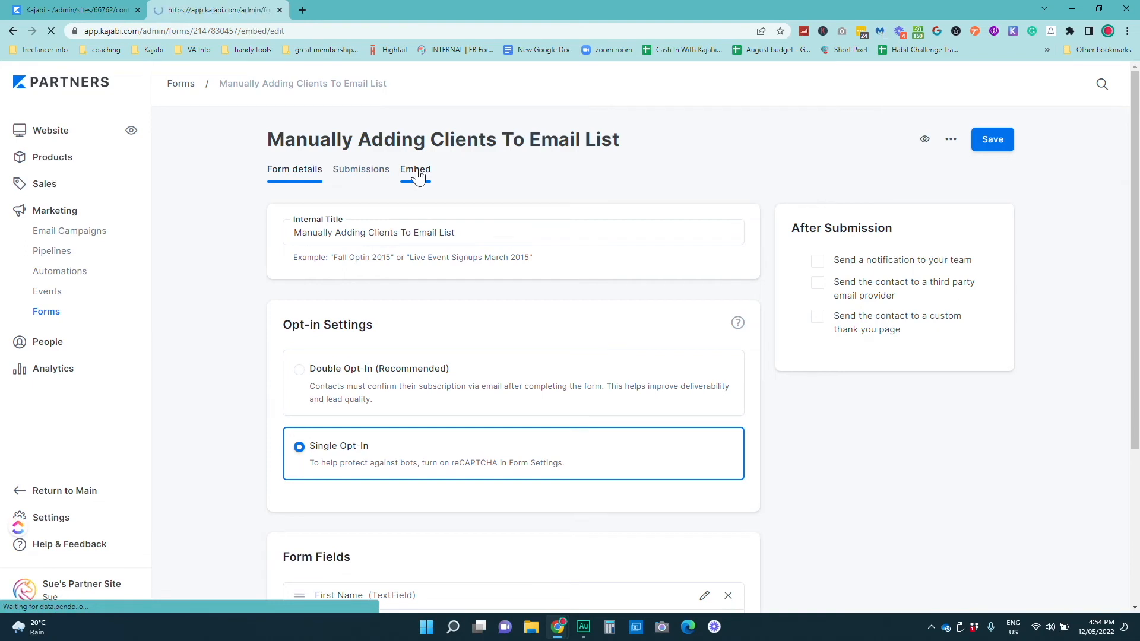
click(414, 168)
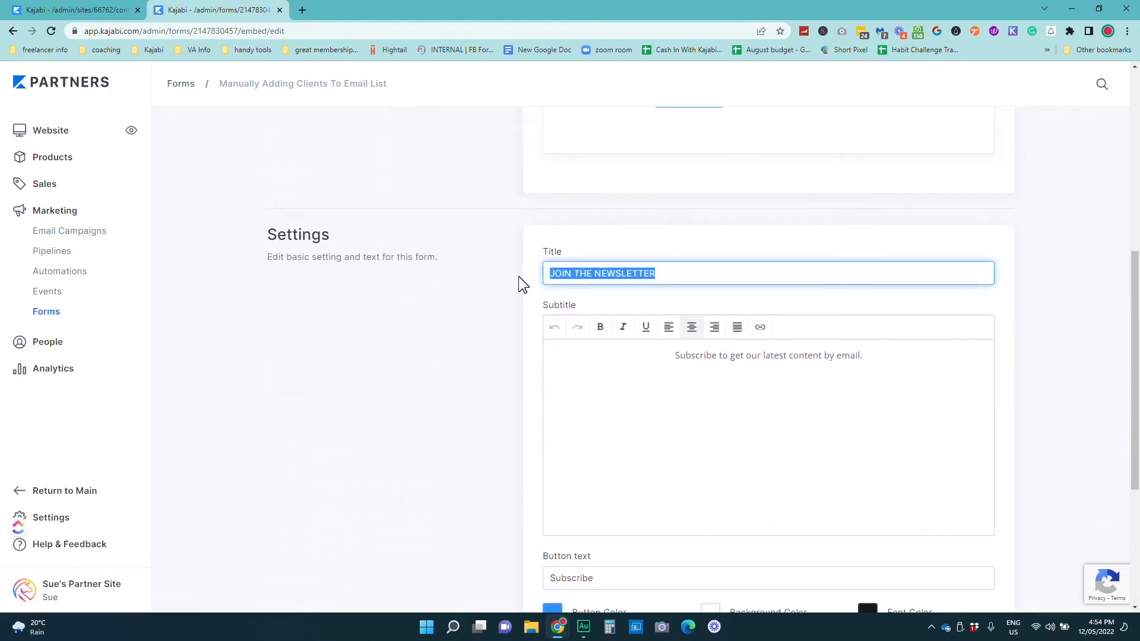
text(Manually Add to Email)
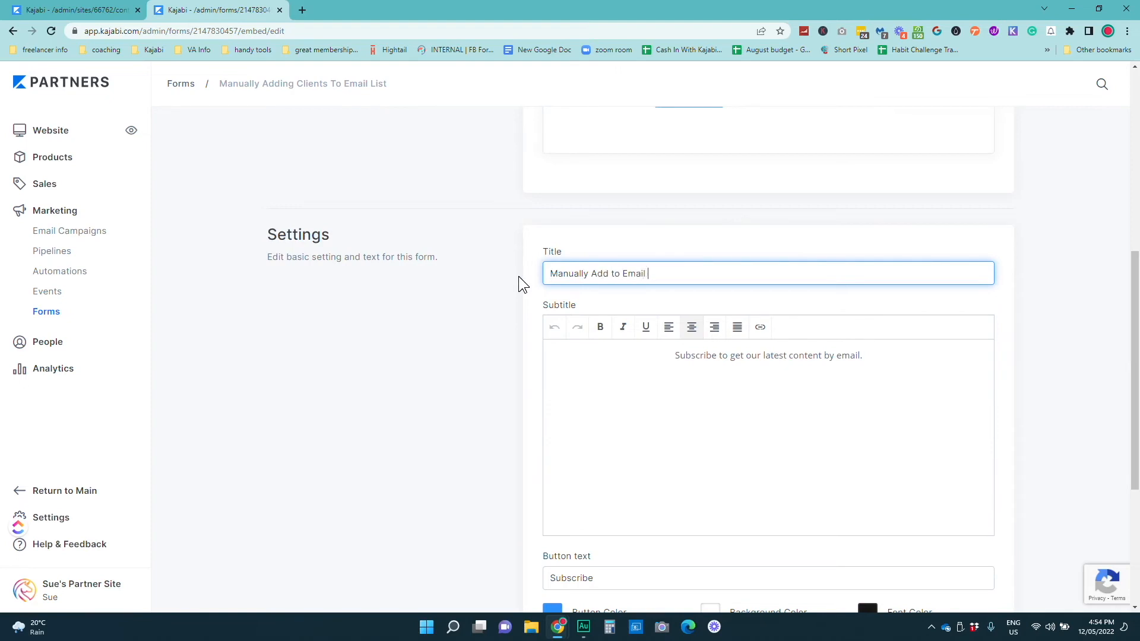
text(List)
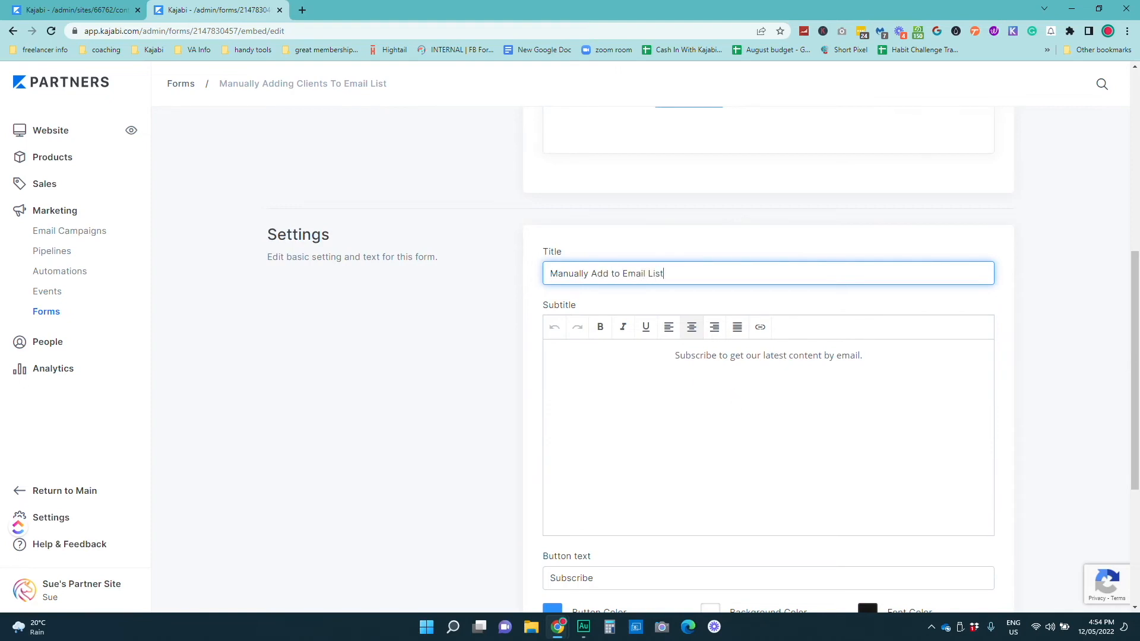
Add a subtitle about manually adding clients to get marketing emails, and save.
text(This)
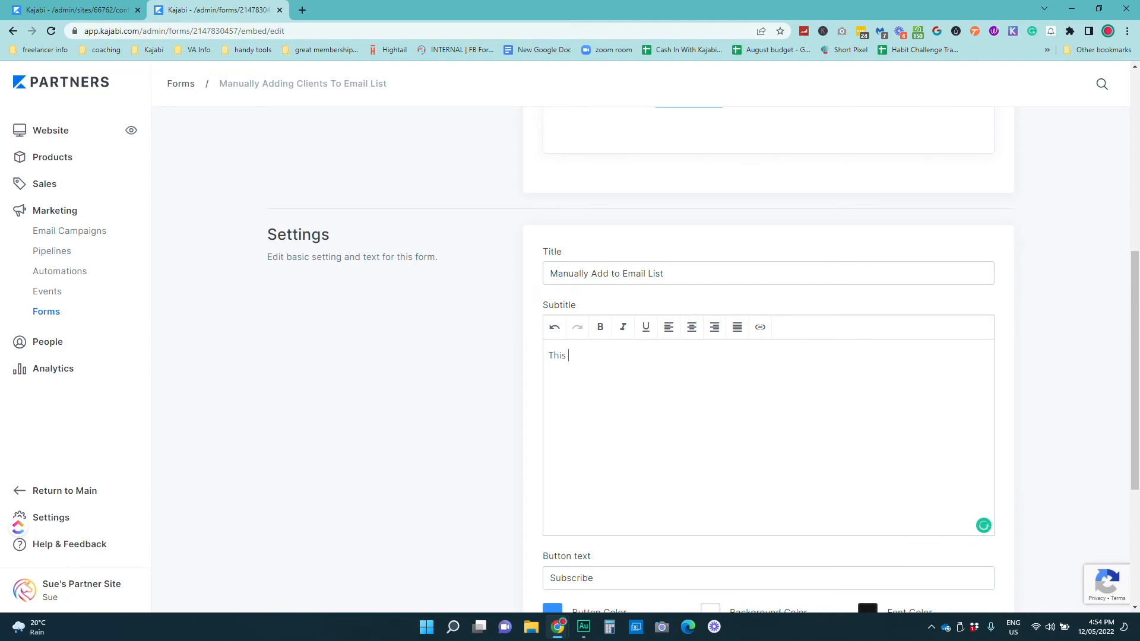
text(is where we)
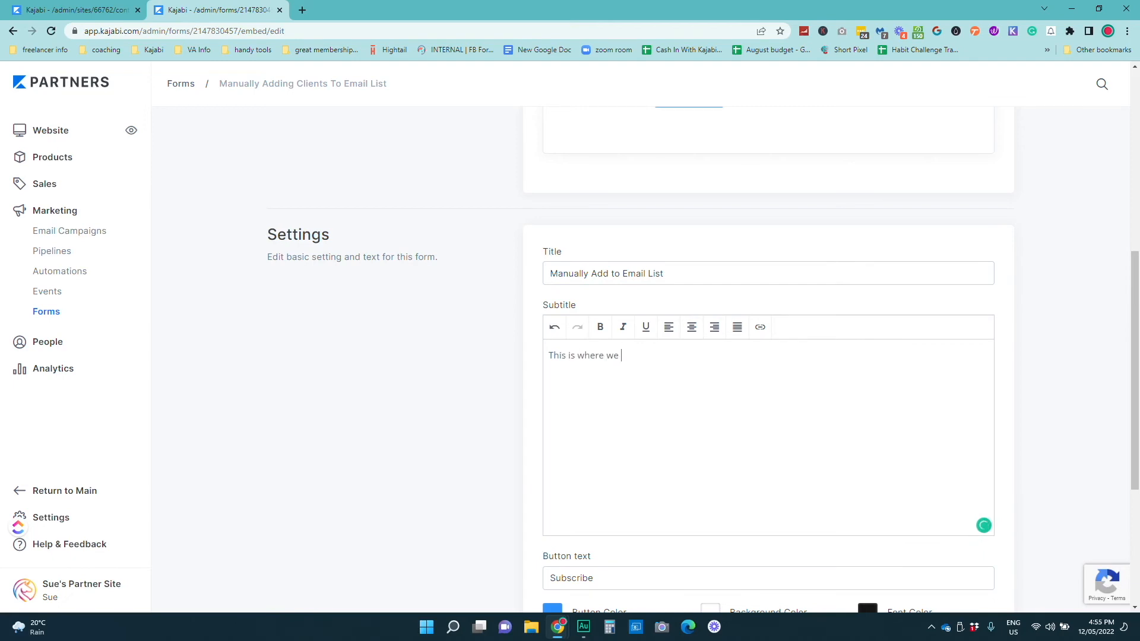
text(manually add clie)
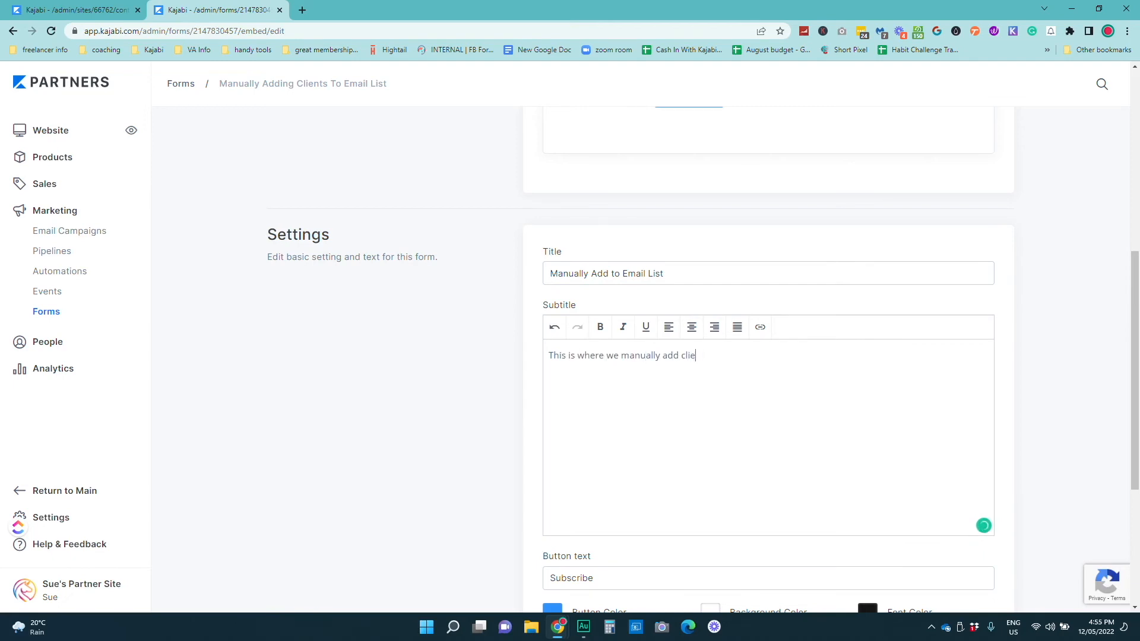
text(nt)
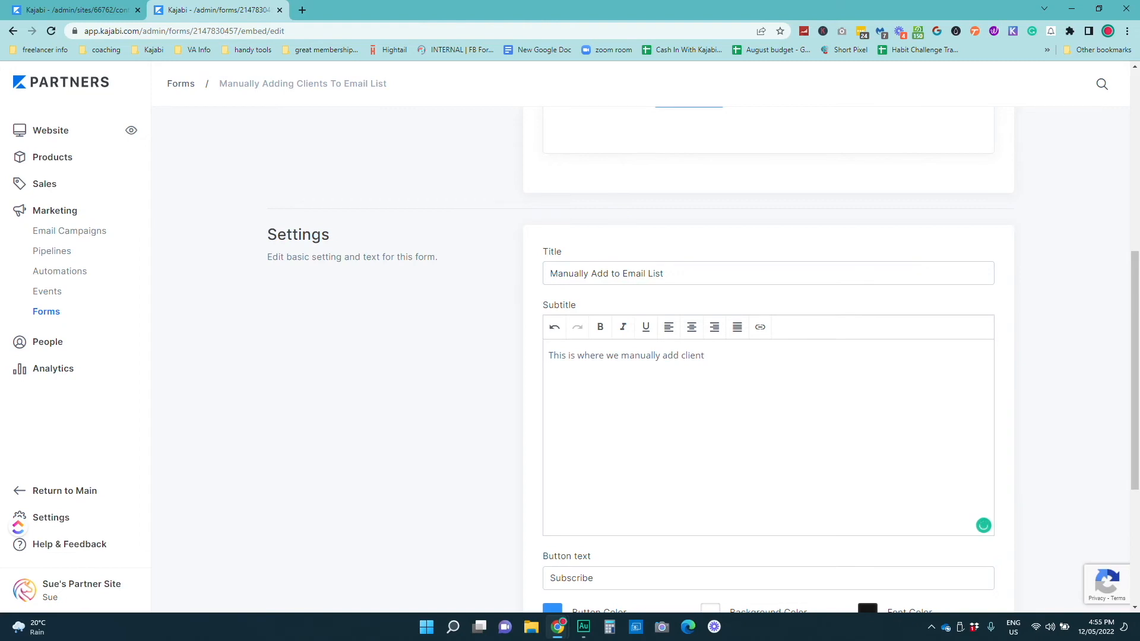
text(s to email list, so they ca)
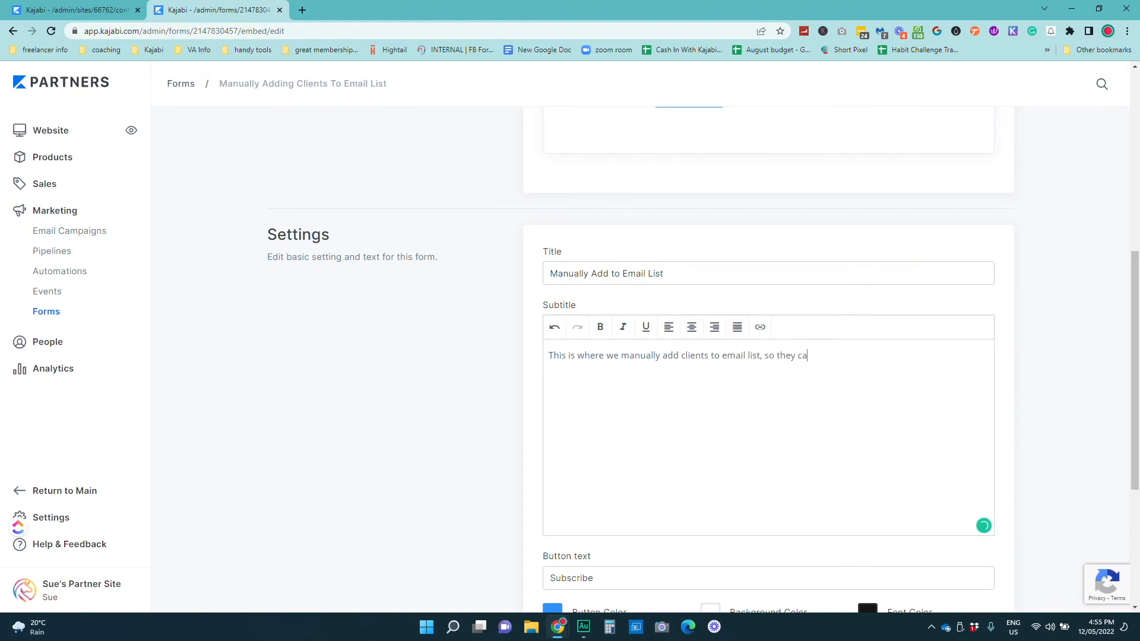
text(n get our marketin)
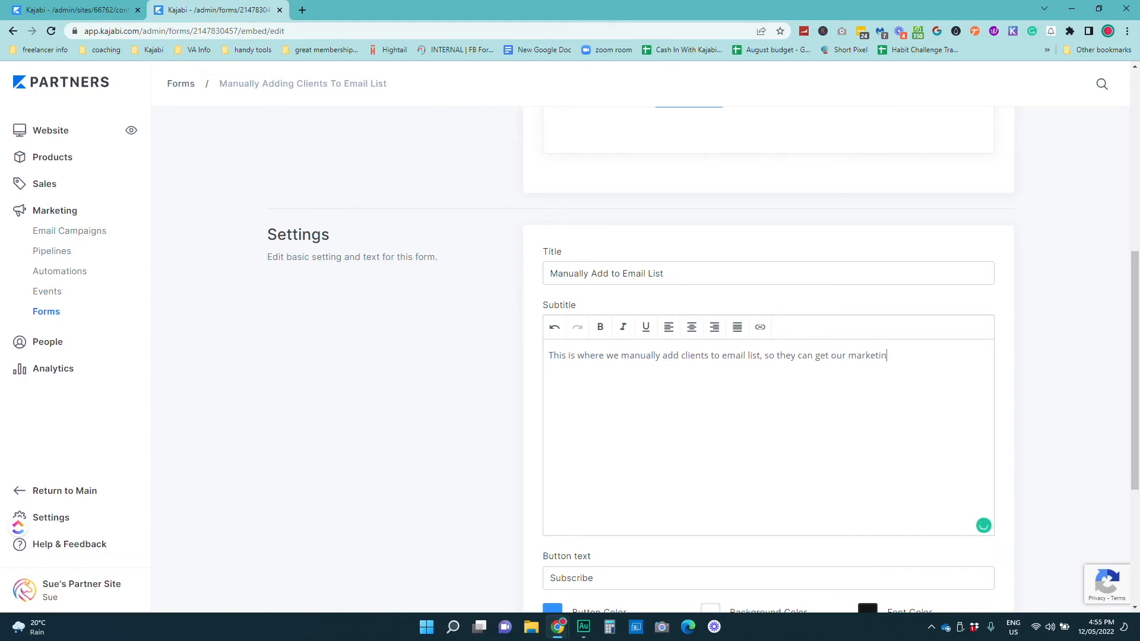
scroll(down, 3)
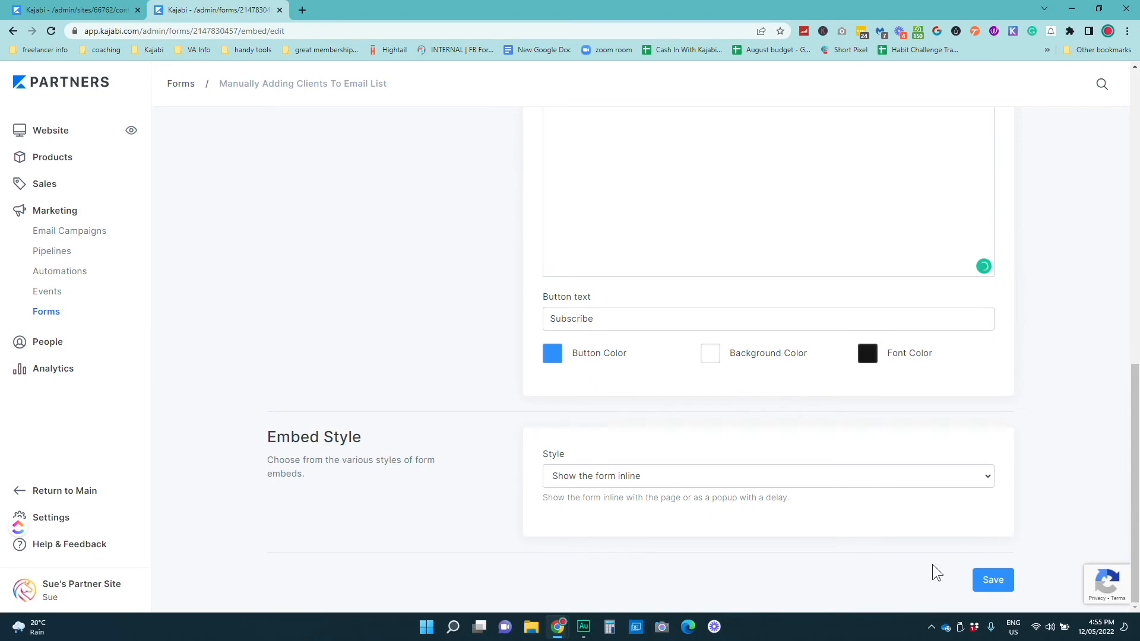
click(992, 579)
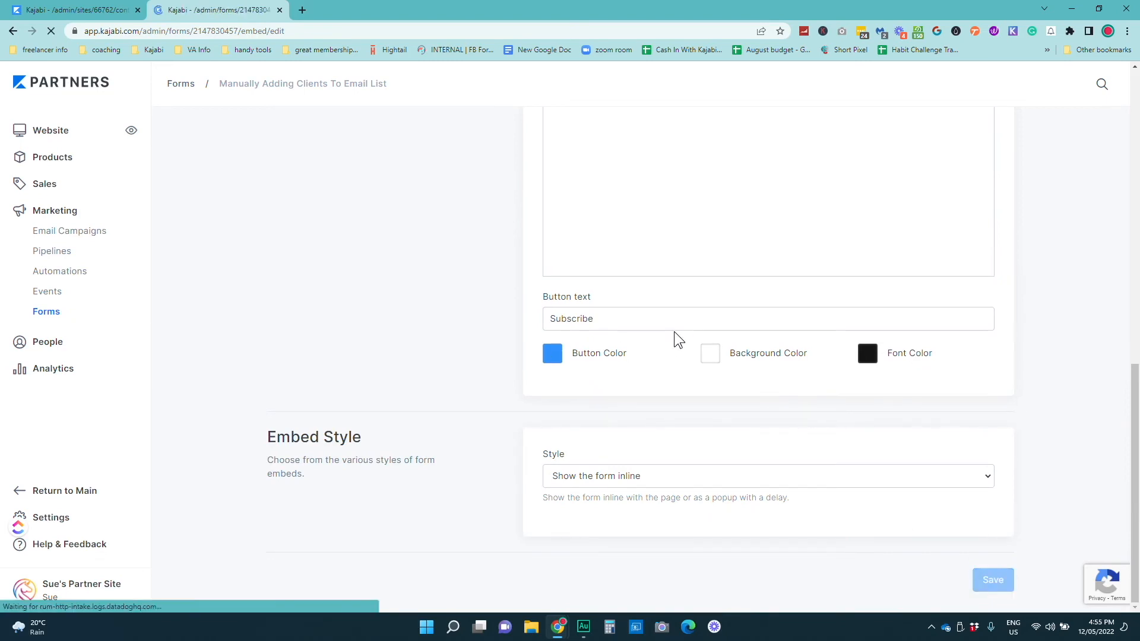
click(991, 579)
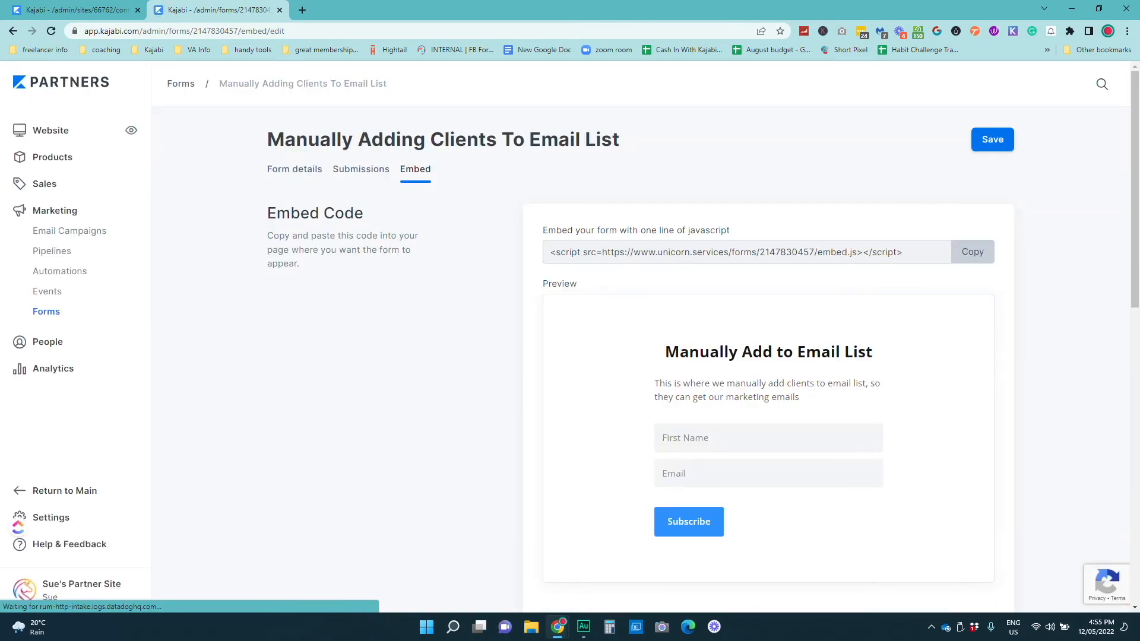
mouse_move(469, 204)
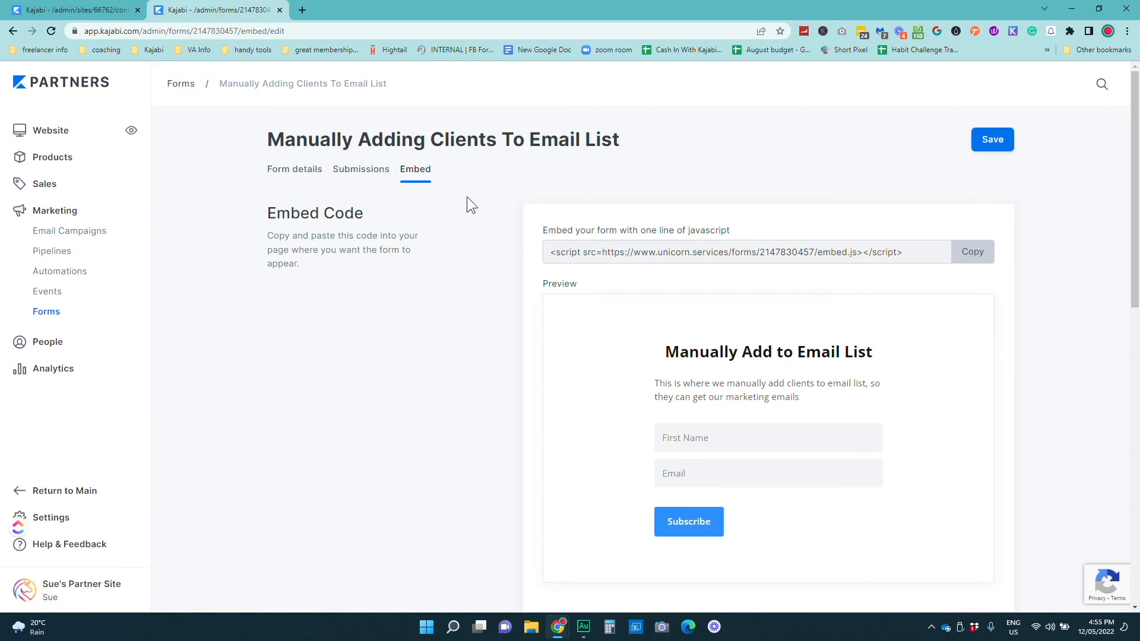
Open the form's live preview from Form details and select the preview page address.
click(294, 168)
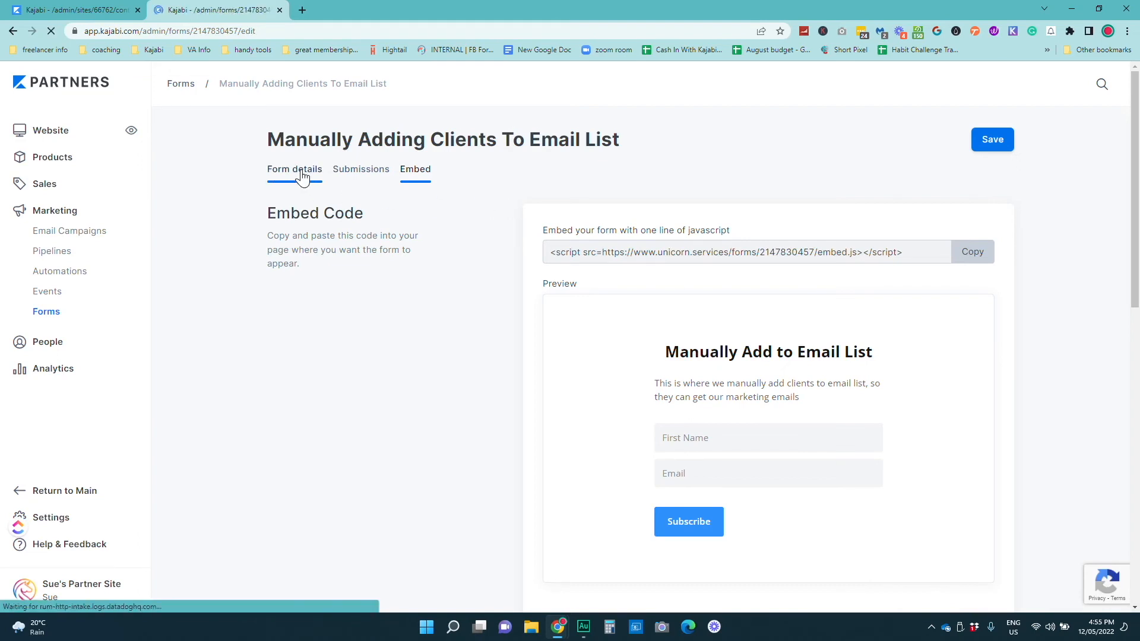
click(295, 169)
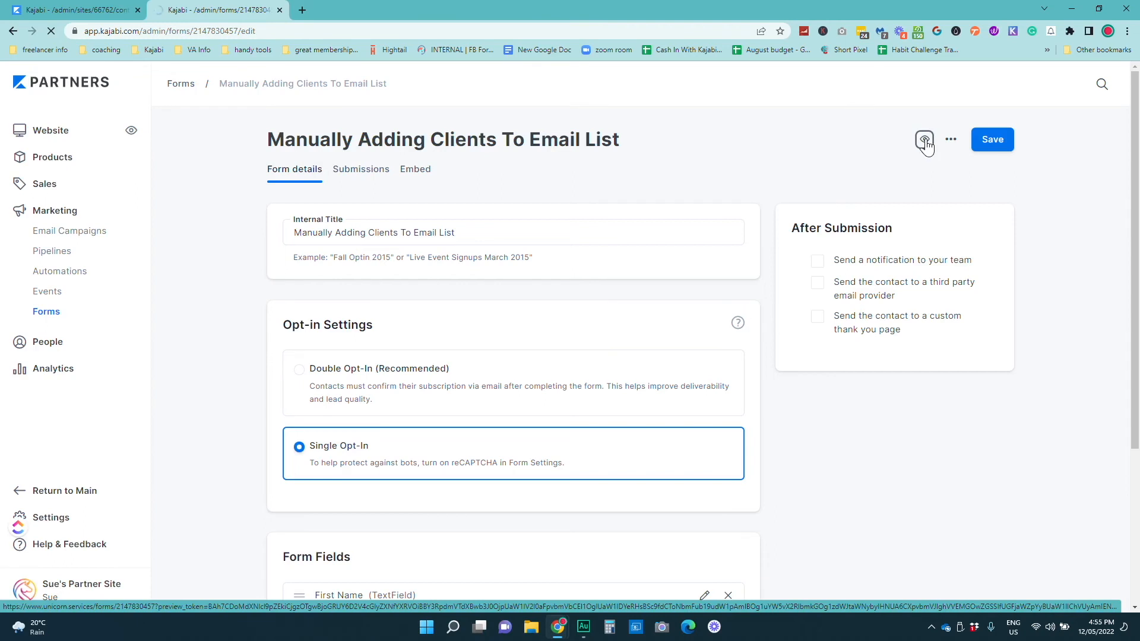
click(923, 143)
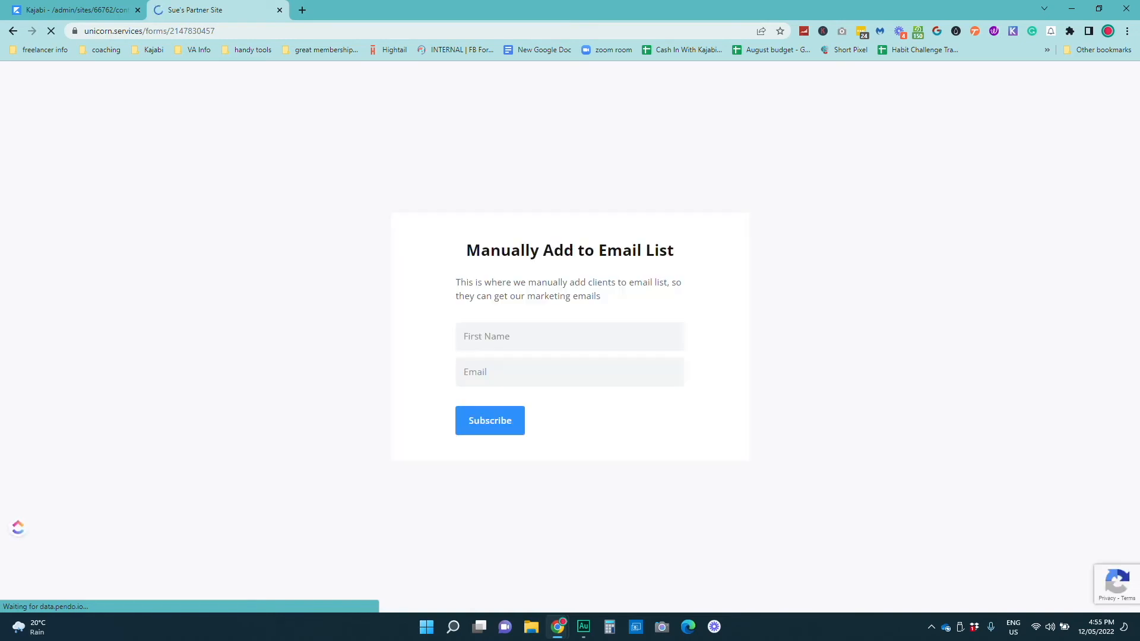
click(151, 31)
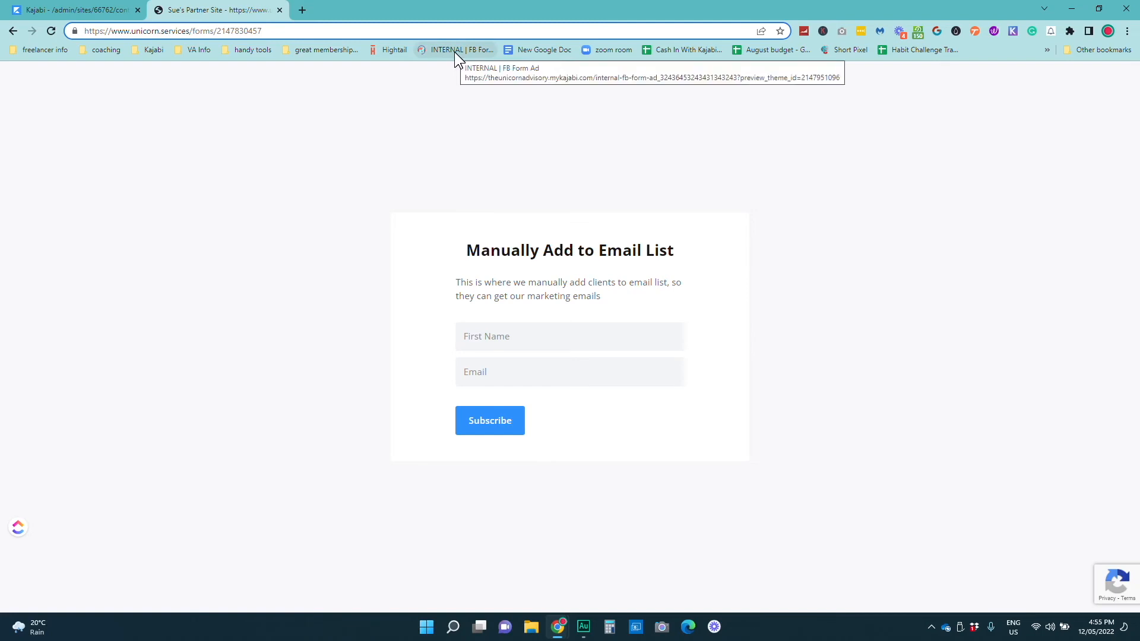
mouse_move(470, 55)
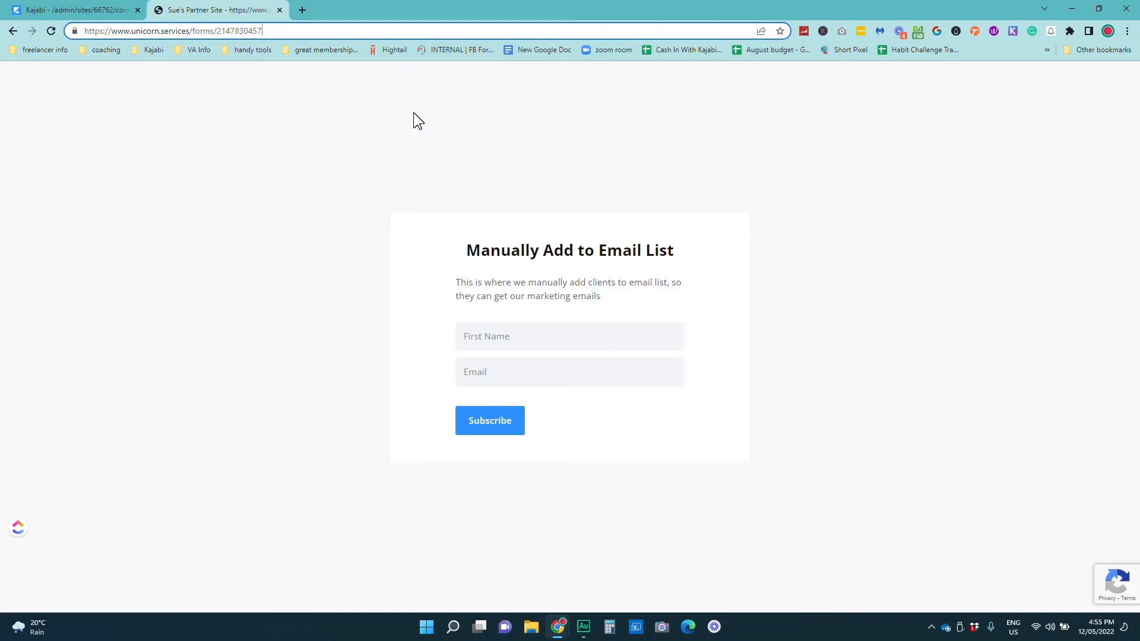
mouse_move(373, 120)
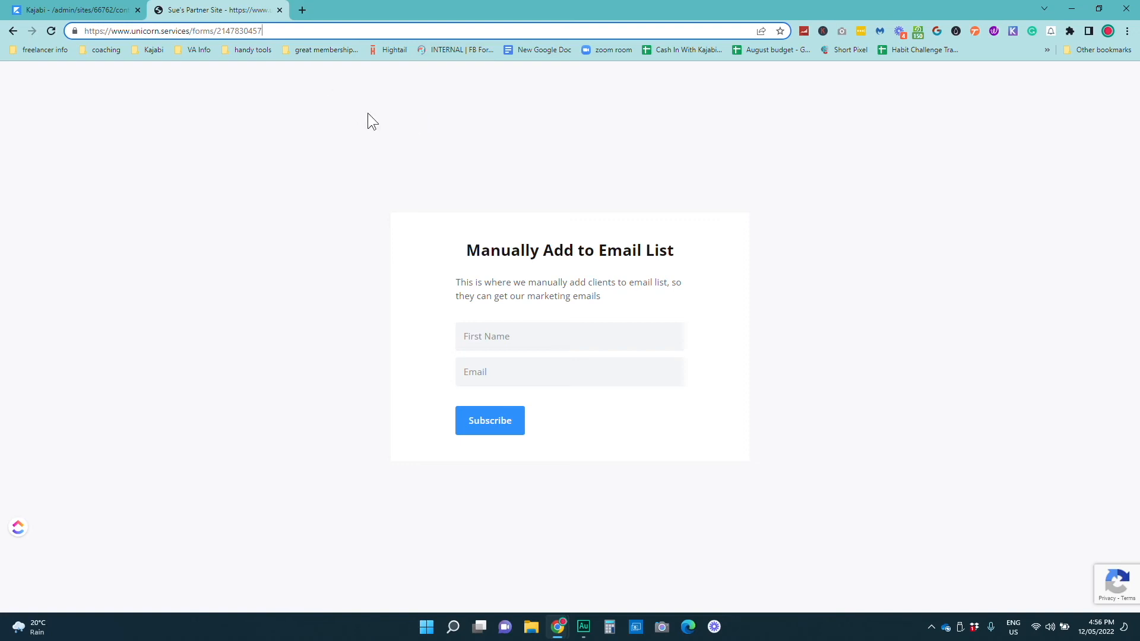
mouse_move(556, 122)
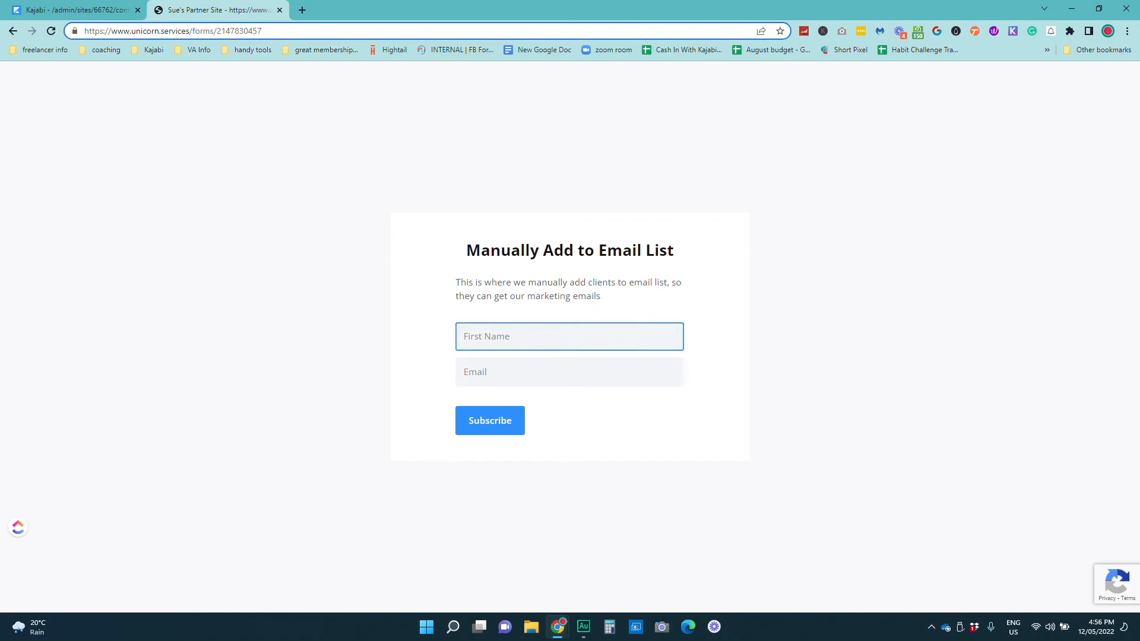
Submit the preview form as Test with the autofilled email, then return to Kajabi admin.
text(Test)
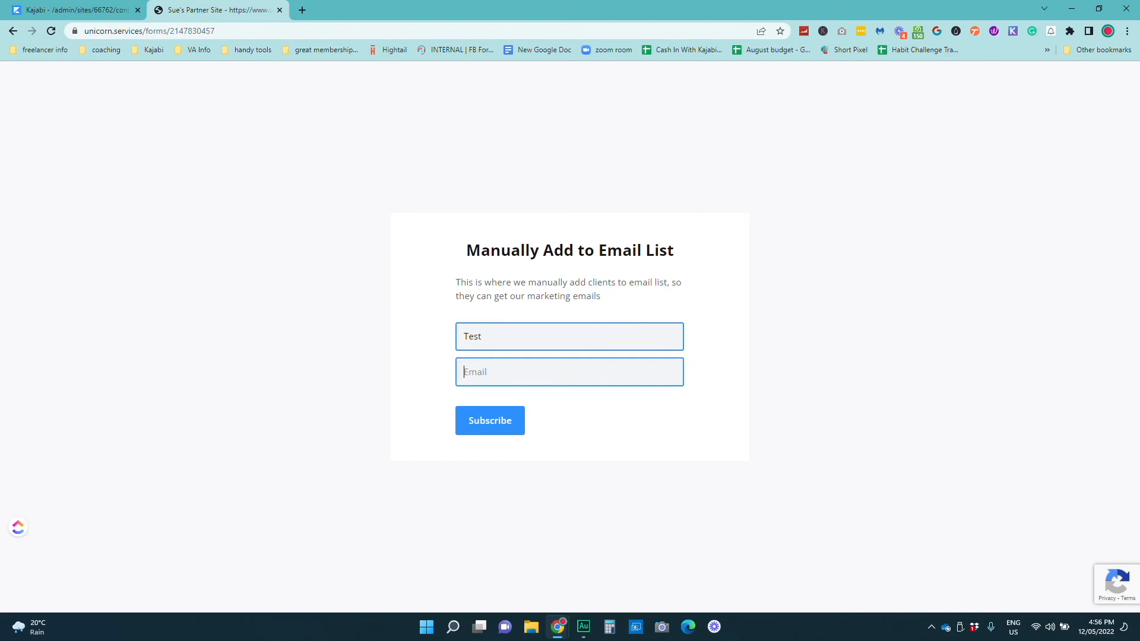
text(suester)
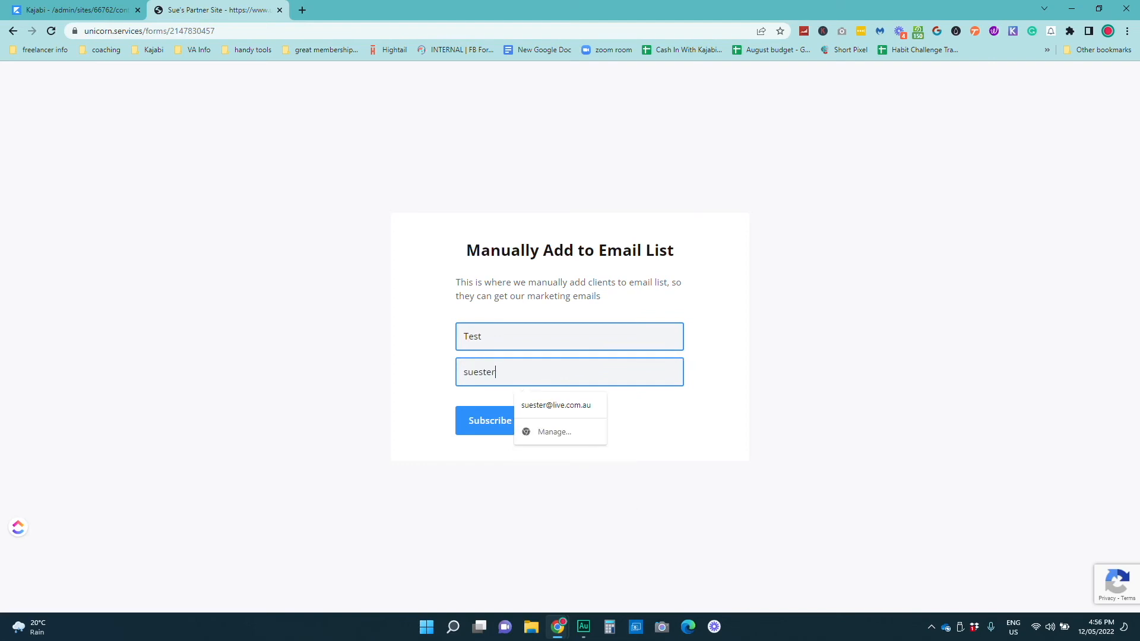
click(555, 404)
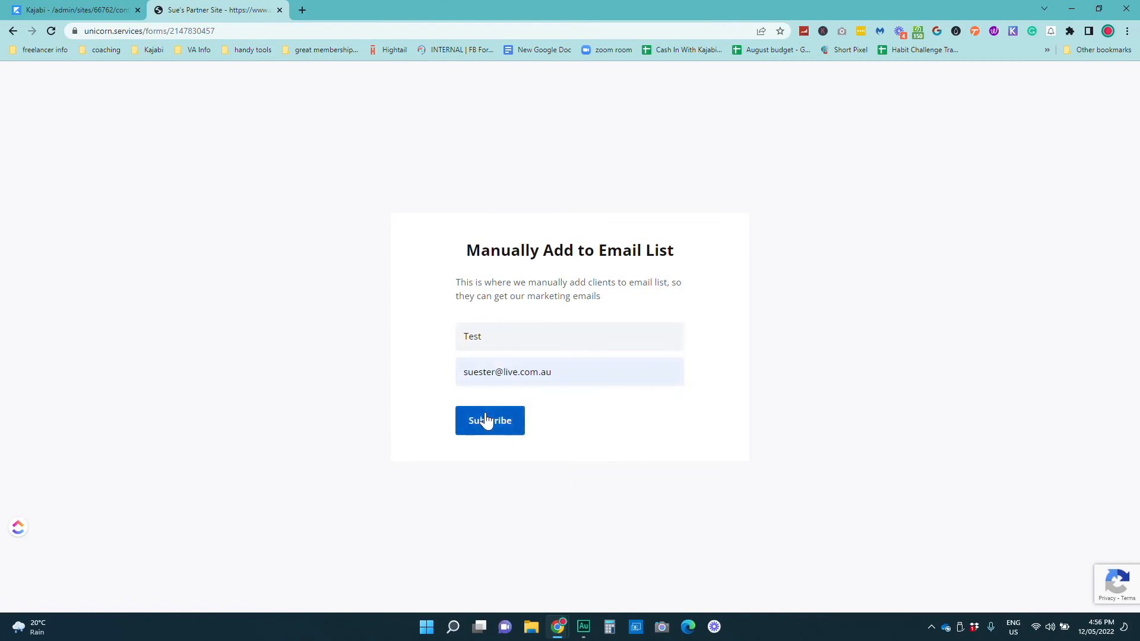
click(490, 420)
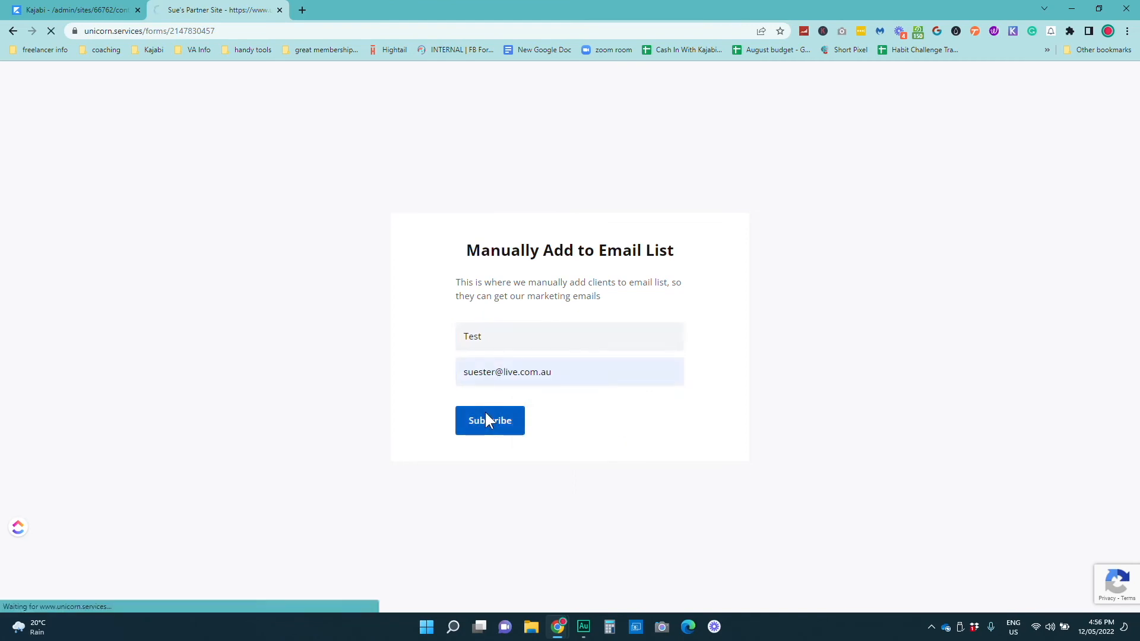
click(489, 420)
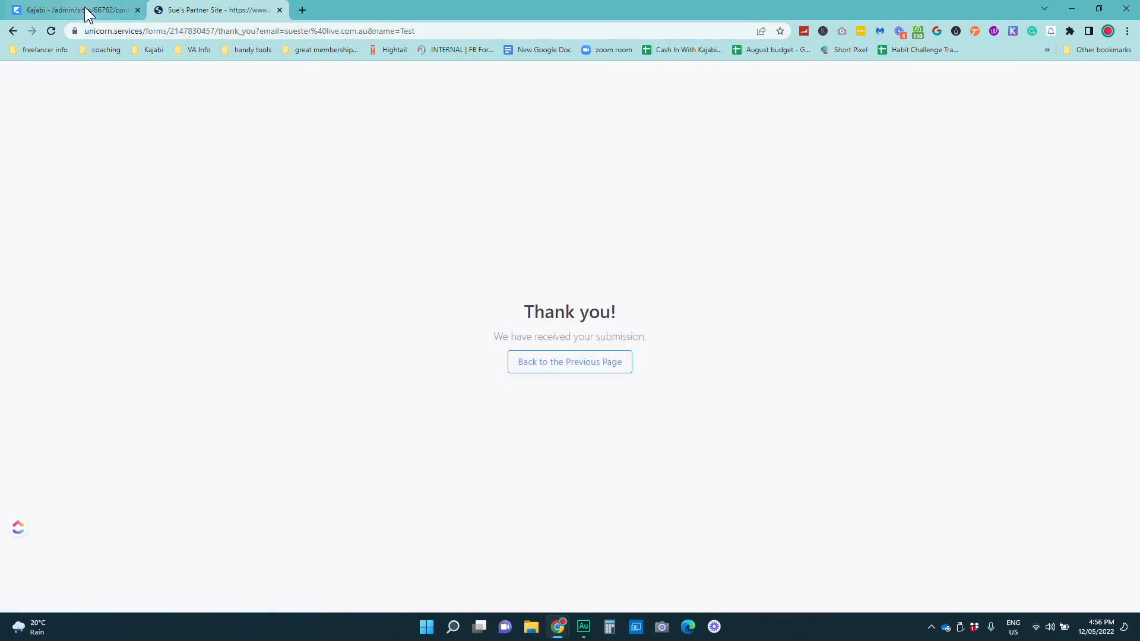
click(72, 10)
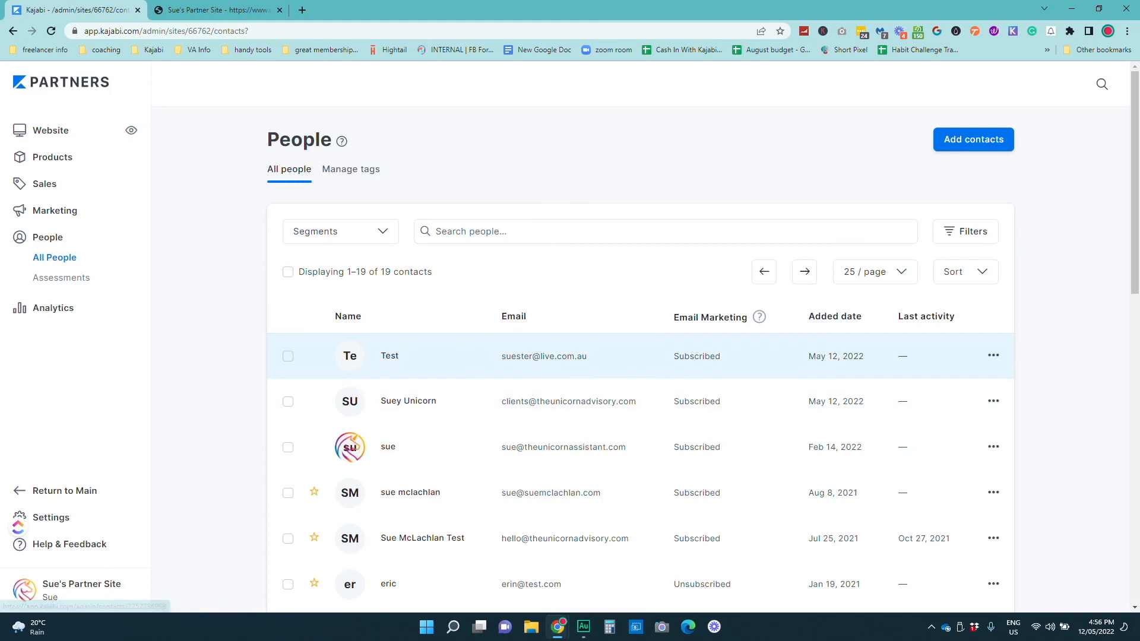
Open Test's contact profile and check their Email Marketing subscription on the Info tab.
click(388, 357)
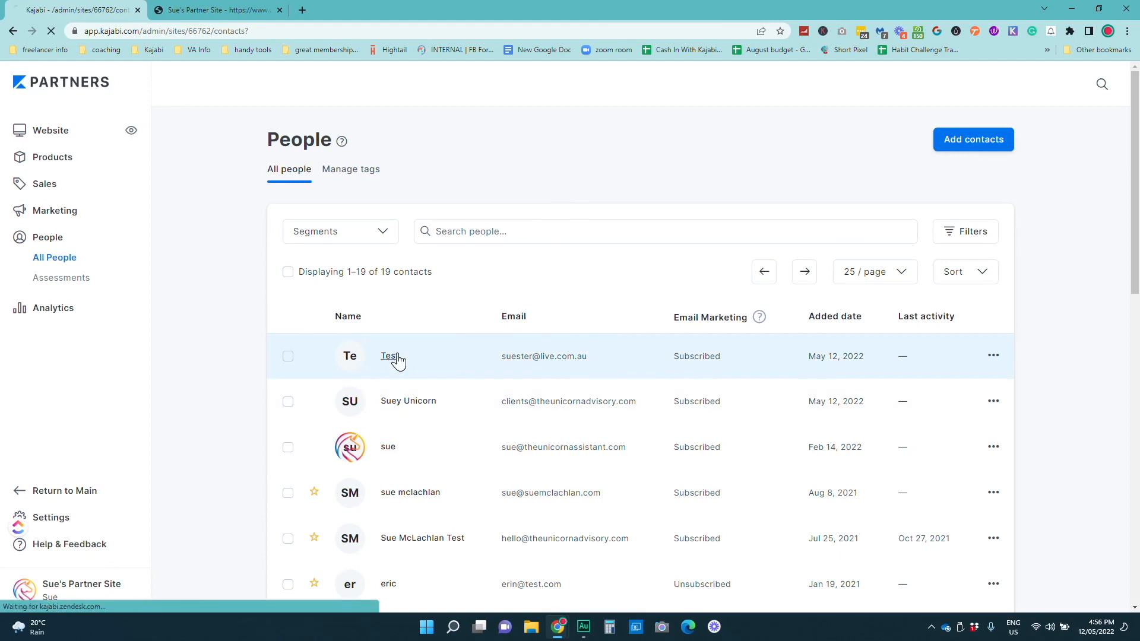
click(389, 356)
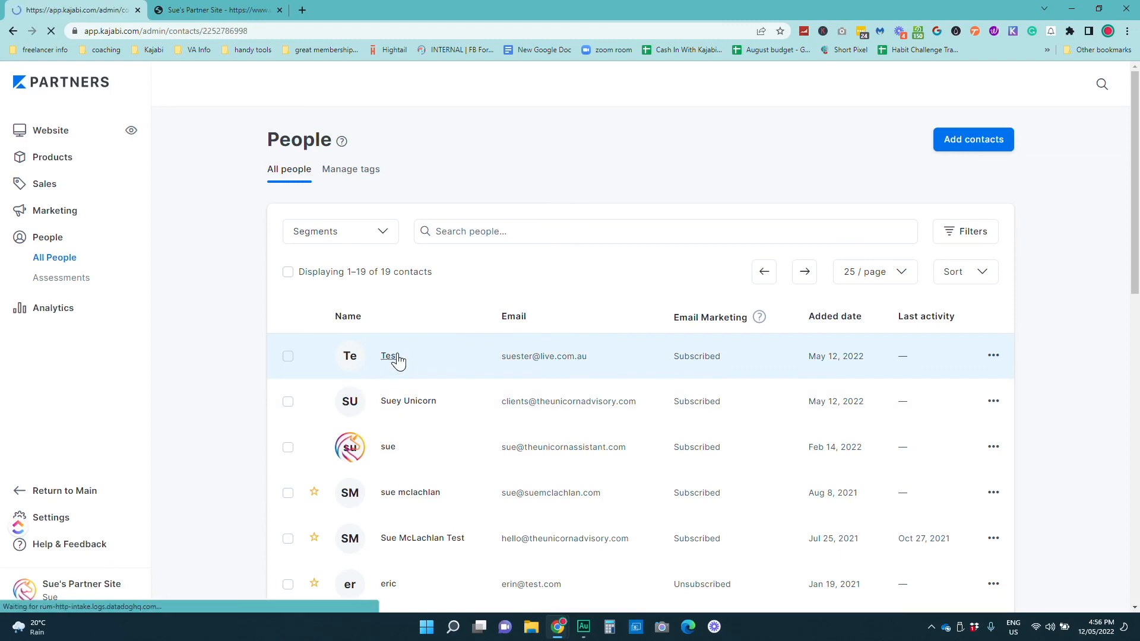
click(389, 356)
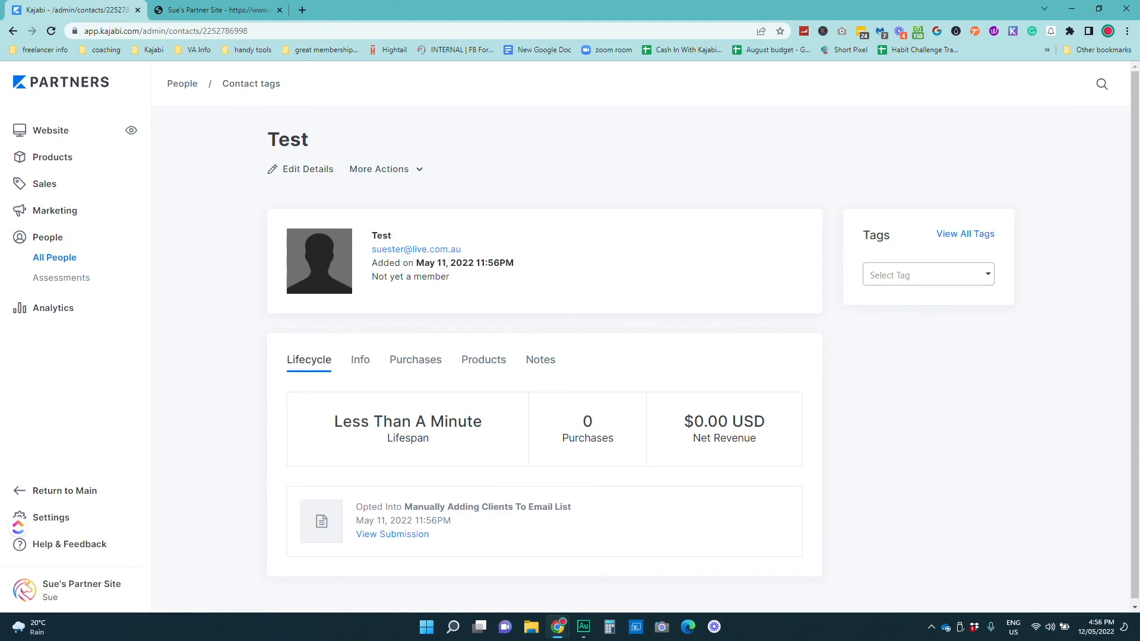
click(359, 360)
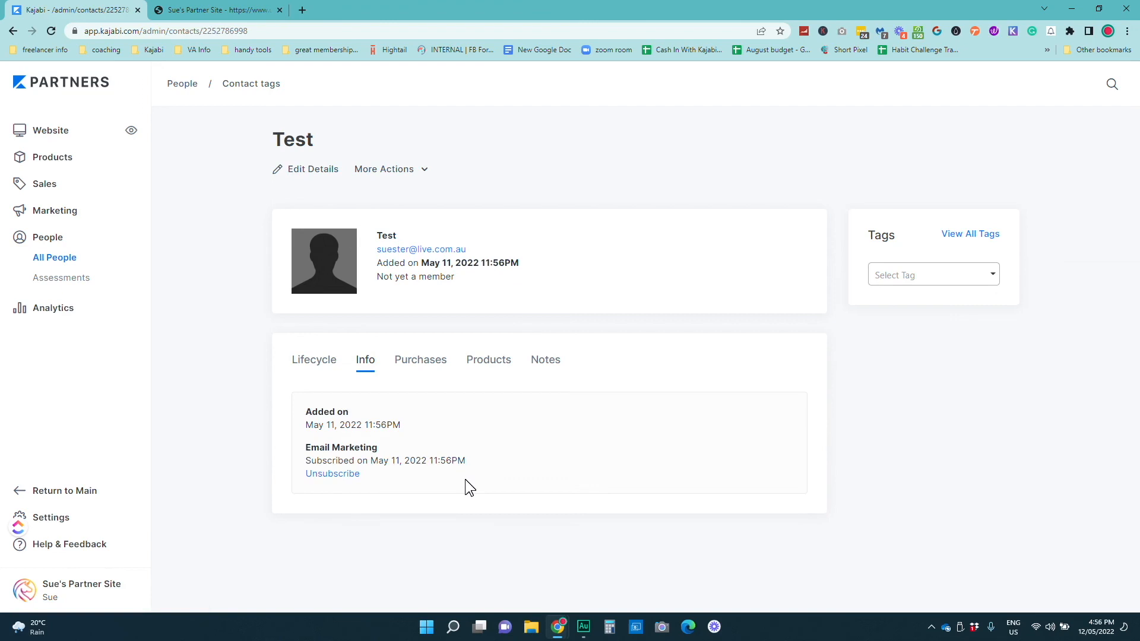
mouse_move(332, 473)
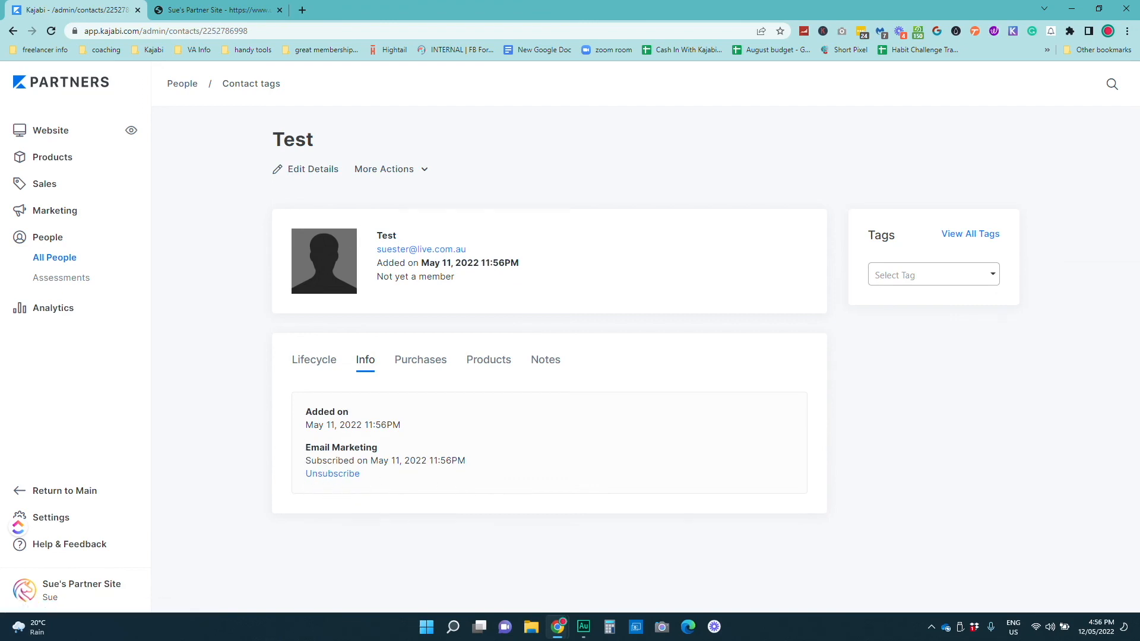
click(313, 359)
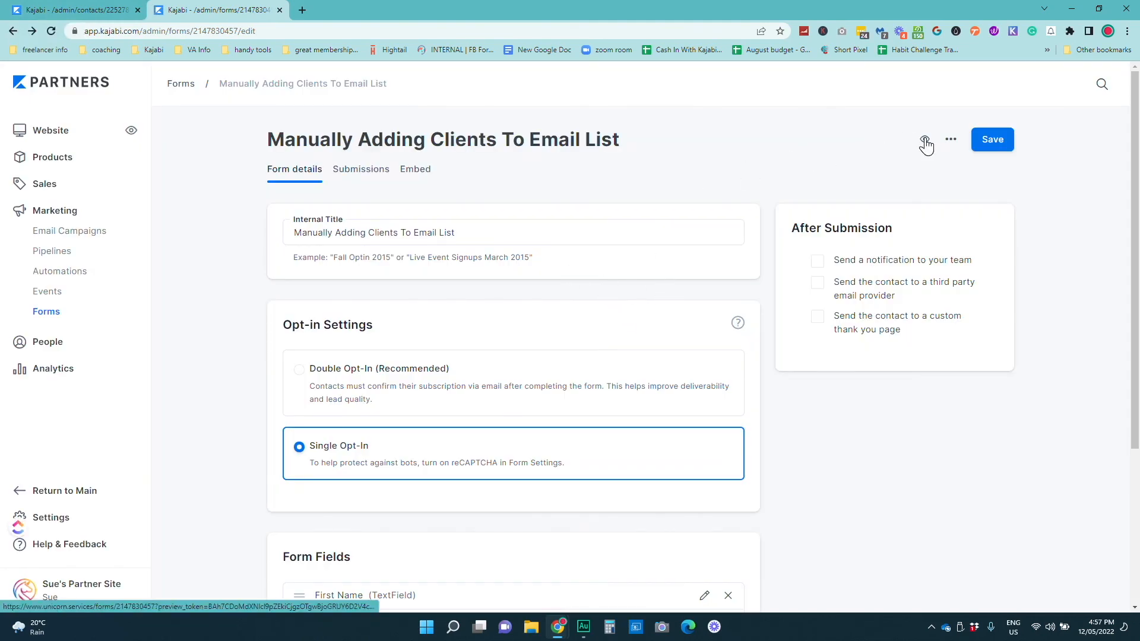
Reopen the form's live preview with the eye icon on Form details.
click(923, 139)
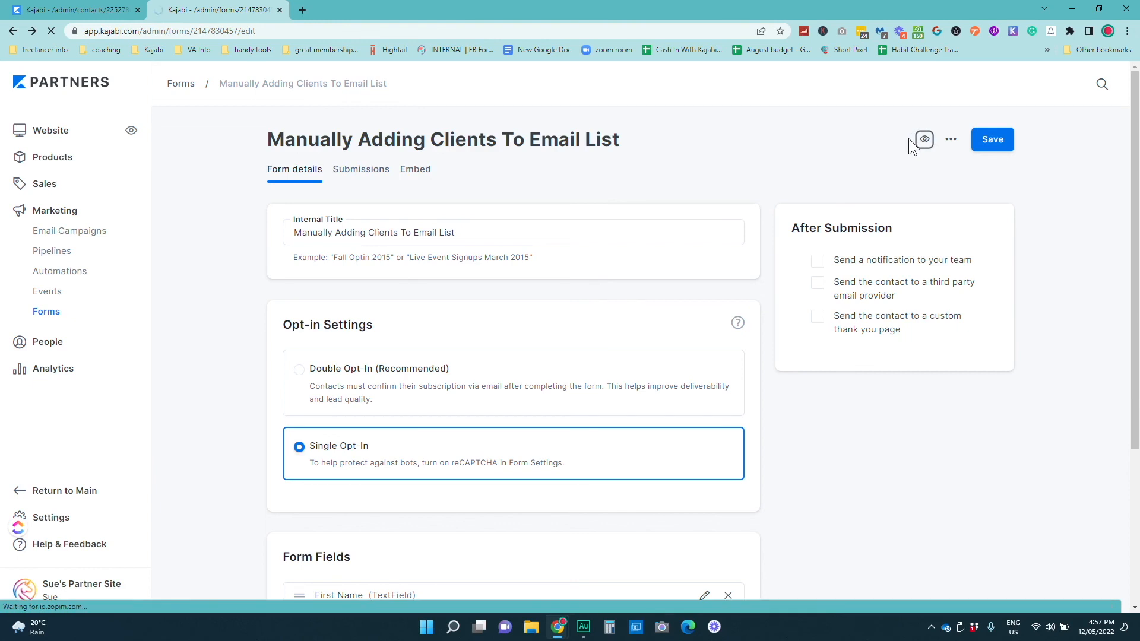
click(923, 139)
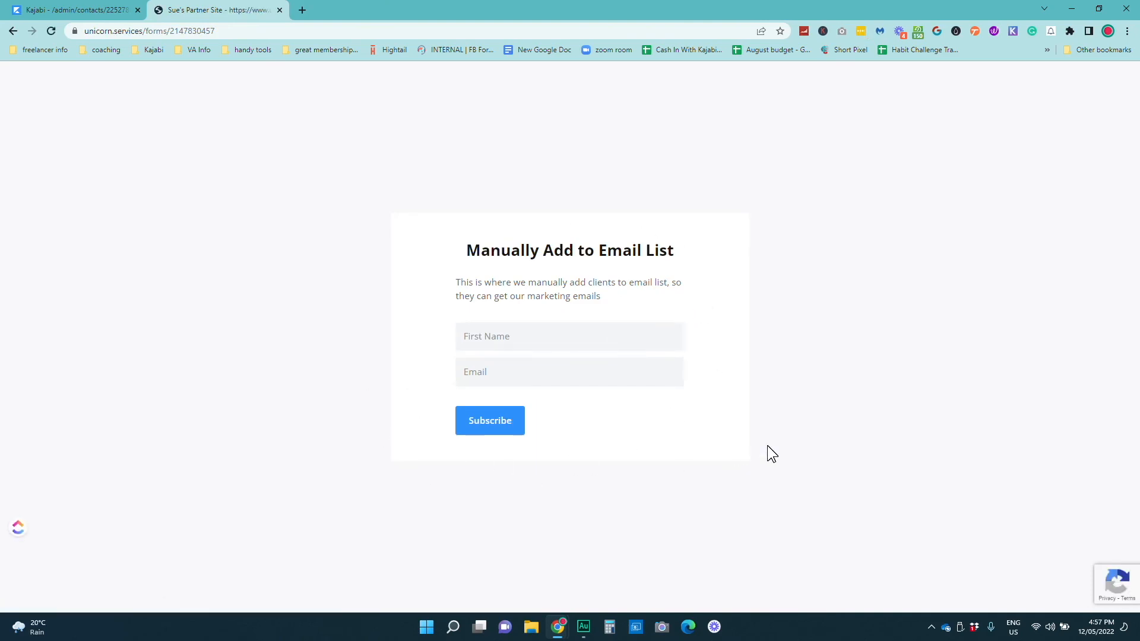
mouse_move(570, 327)
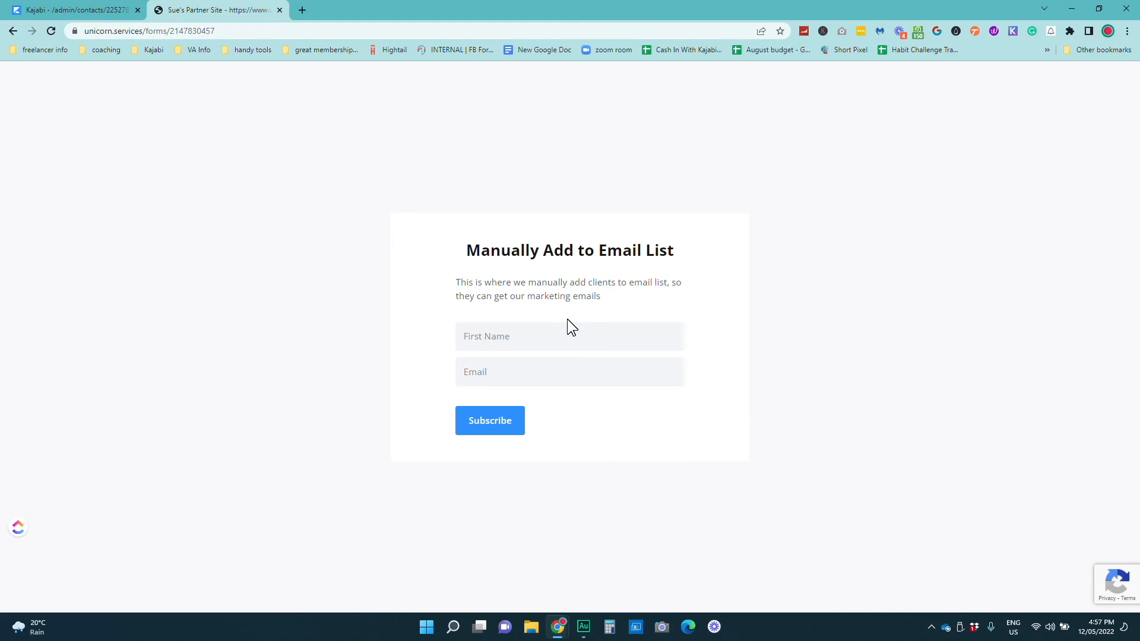